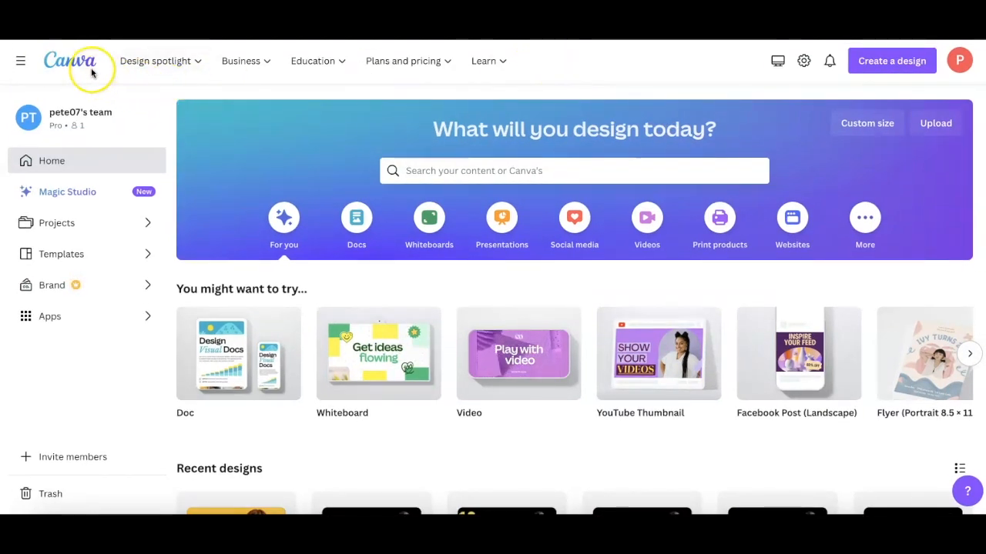
mouse_move(674, 123)
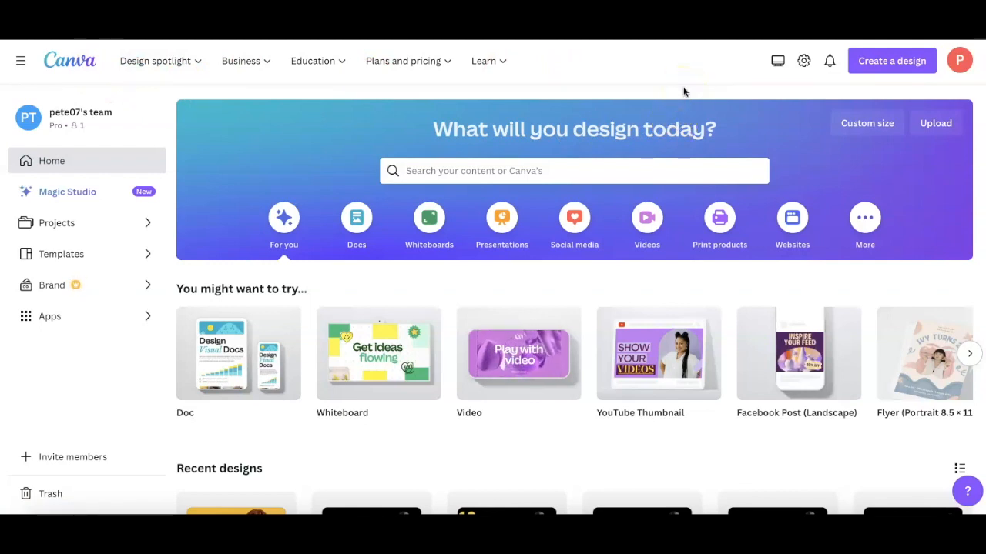
mouse_move(720, 67)
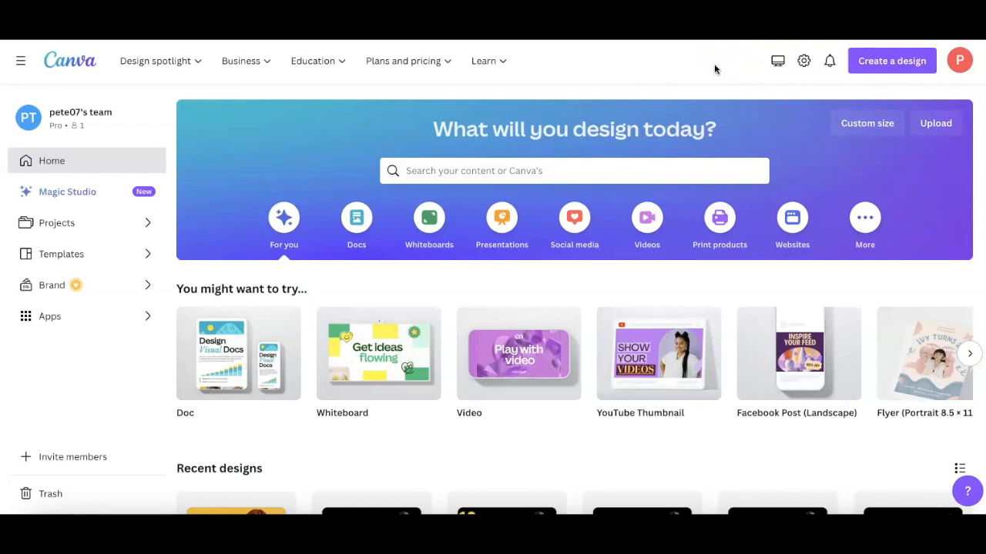
mouse_move(974, 117)
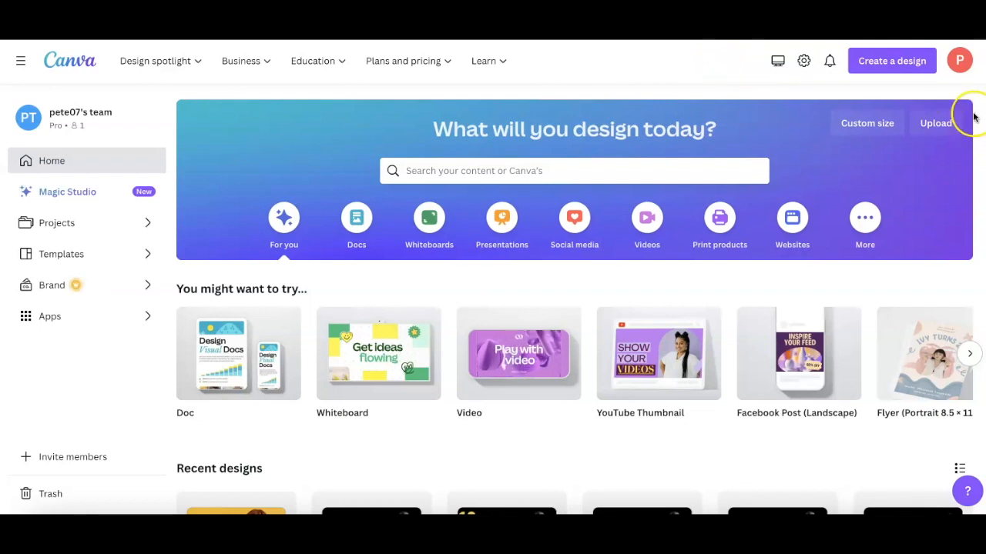
mouse_move(962, 87)
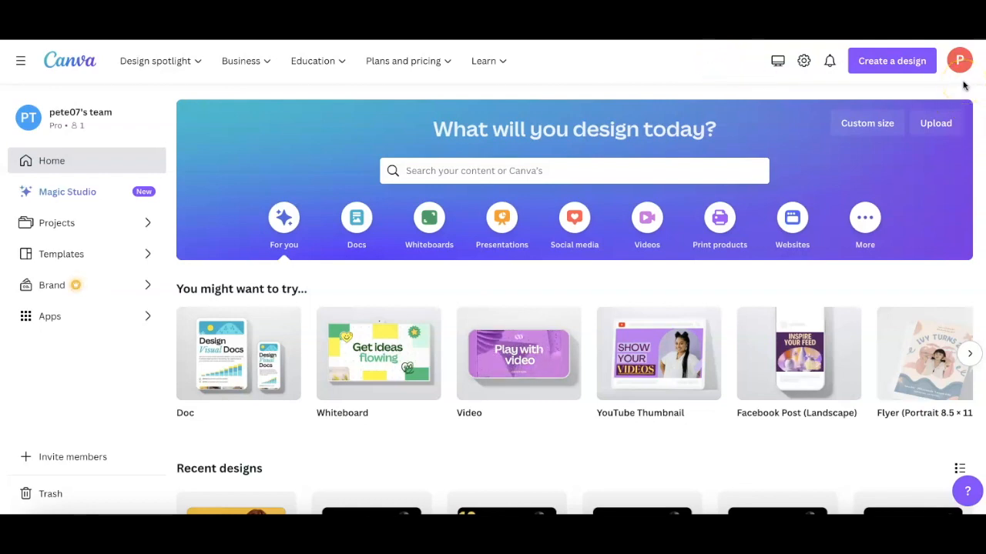
mouse_move(905, 92)
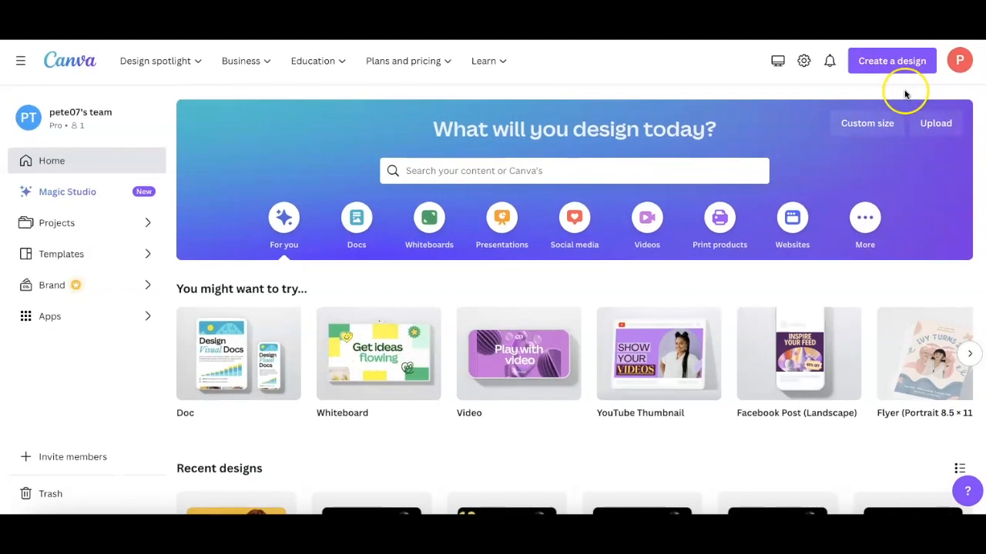
mouse_move(892, 62)
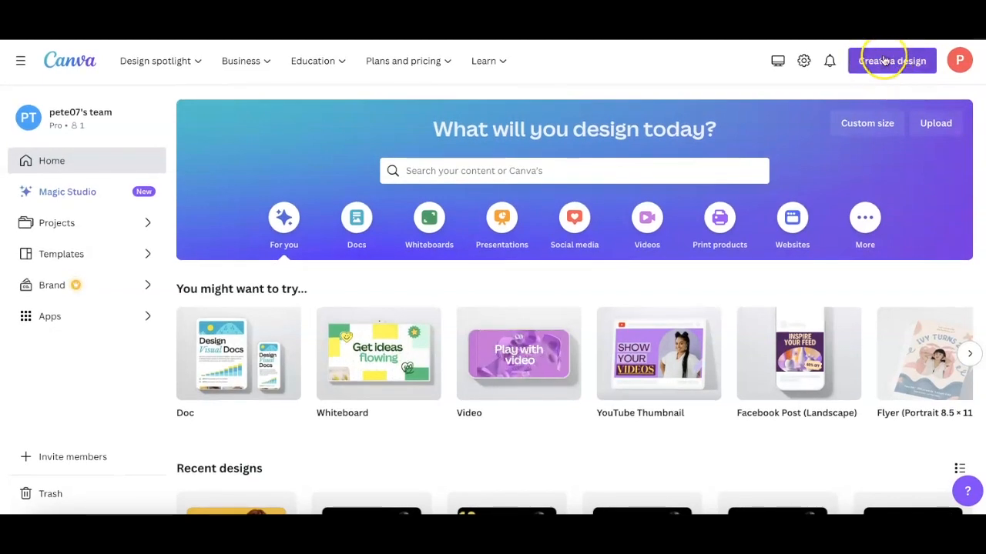
mouse_move(248, 305)
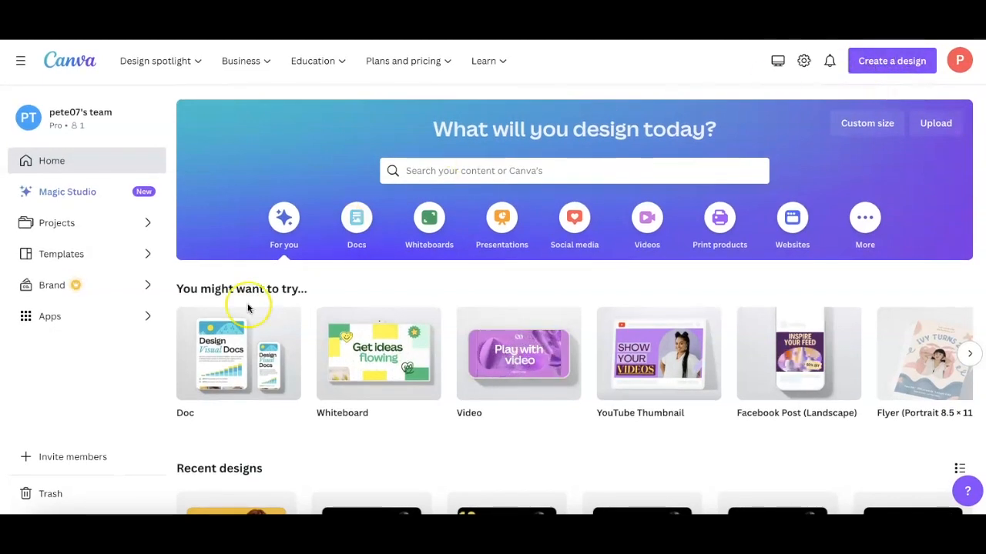
mouse_move(440, 416)
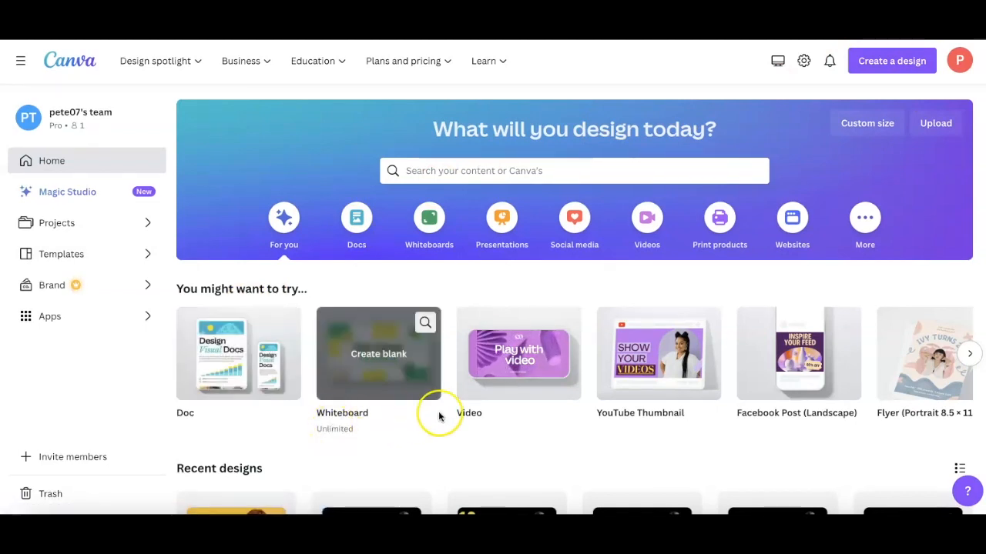
mouse_move(639, 413)
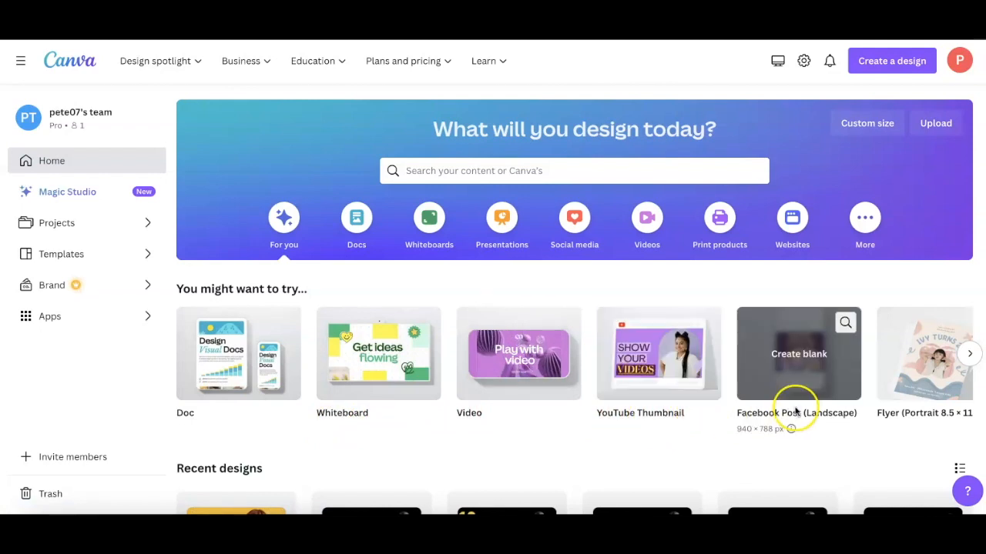
- Create a blank YouTube Thumbnail design from the Create a design menu
left_click(911, 61)
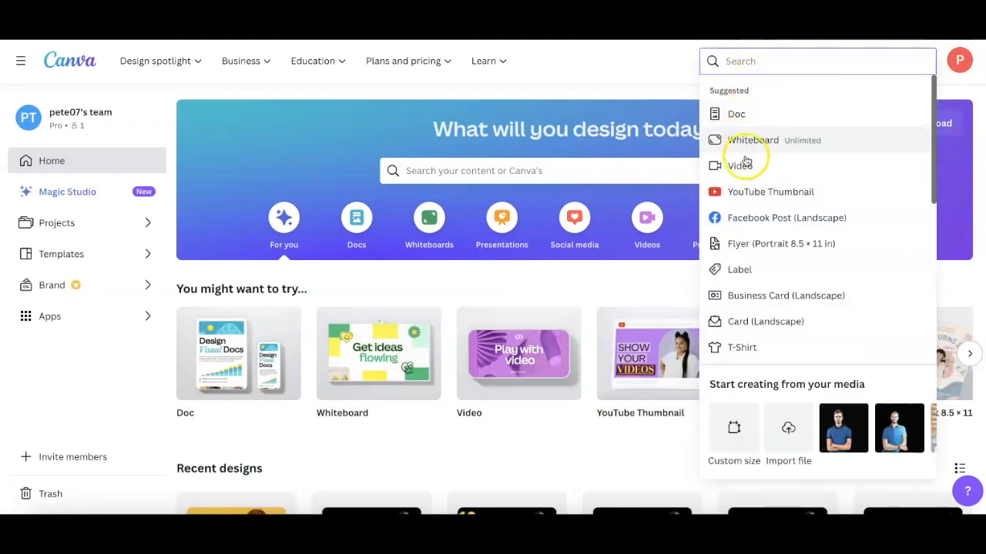
mouse_move(832, 222)
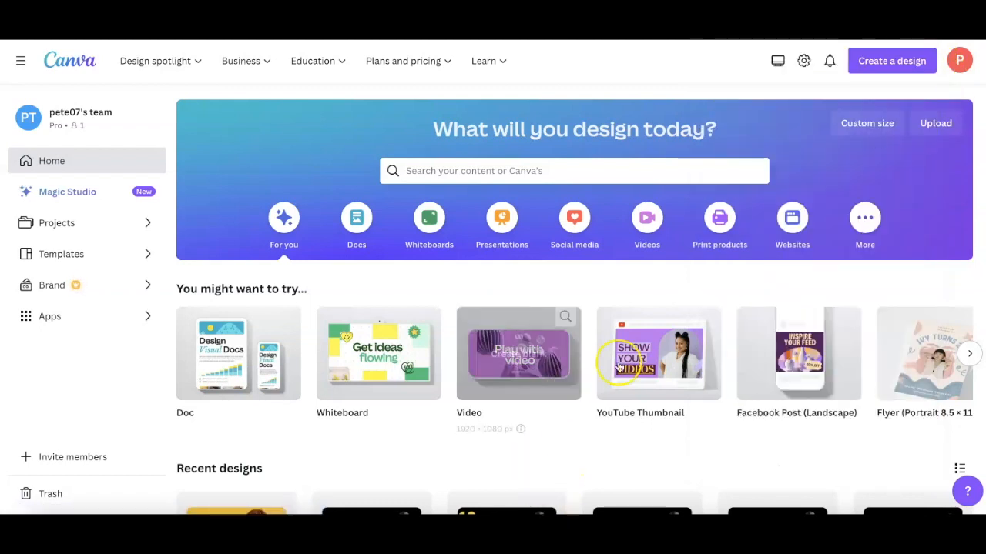
left_click(659, 352)
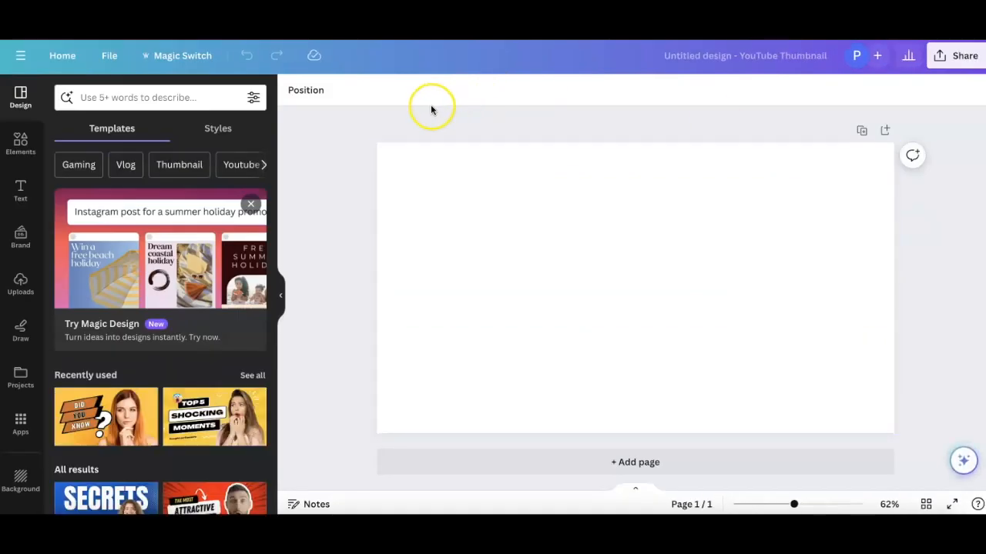
mouse_move(333, 213)
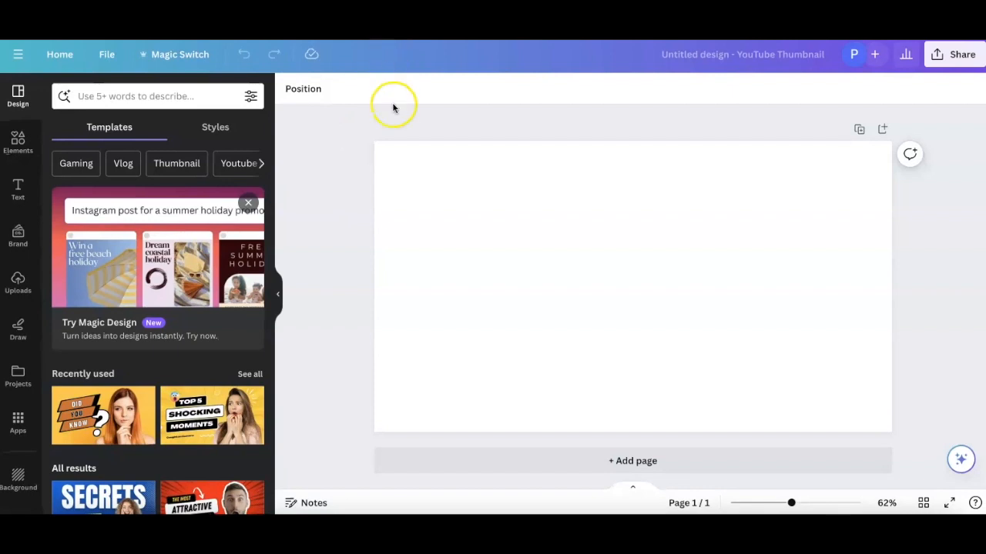
mouse_move(403, 111)
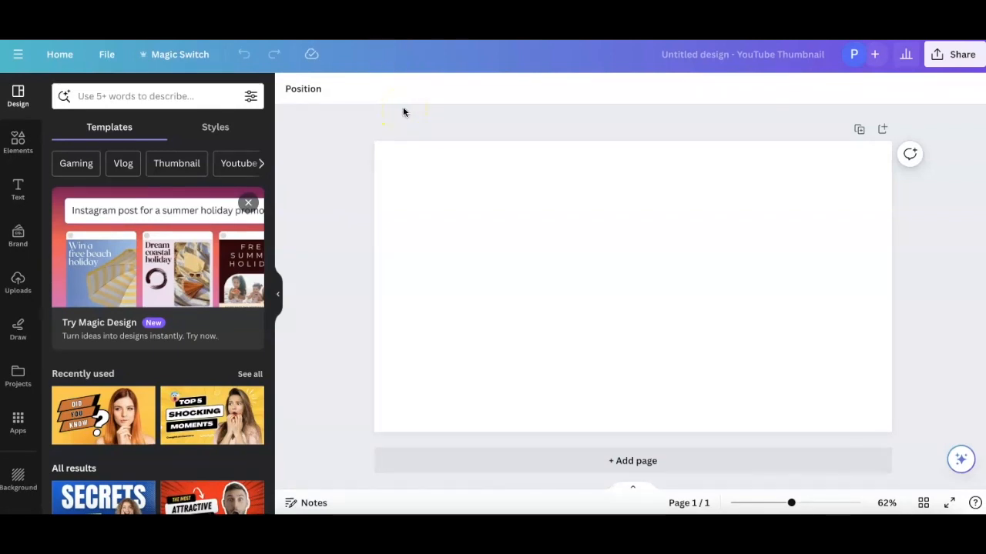
mouse_move(308, 245)
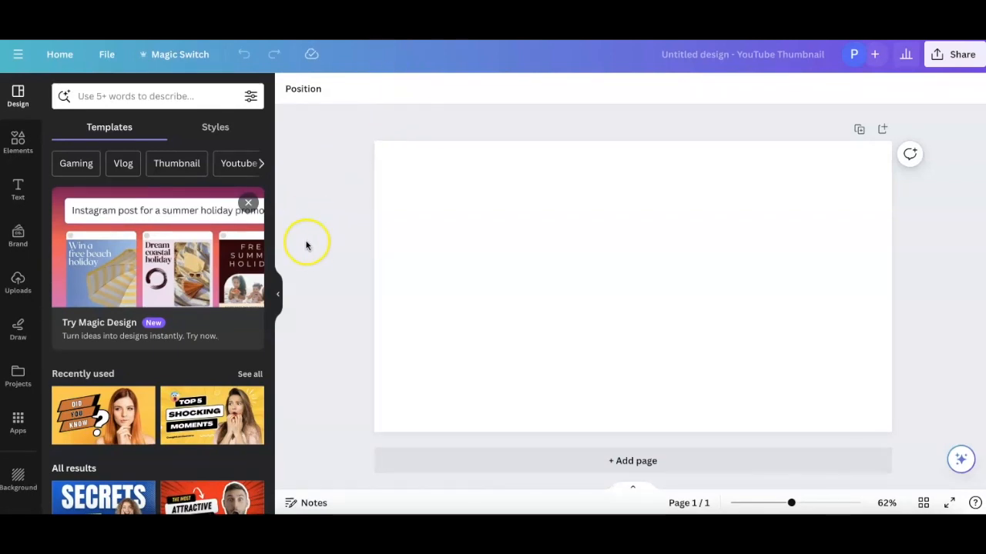
mouse_move(314, 368)
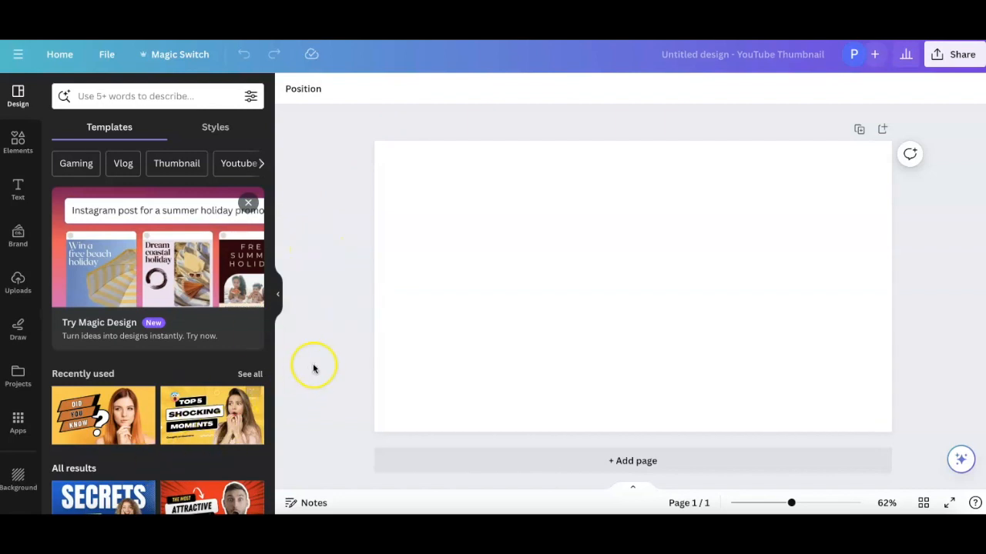
mouse_move(350, 300)
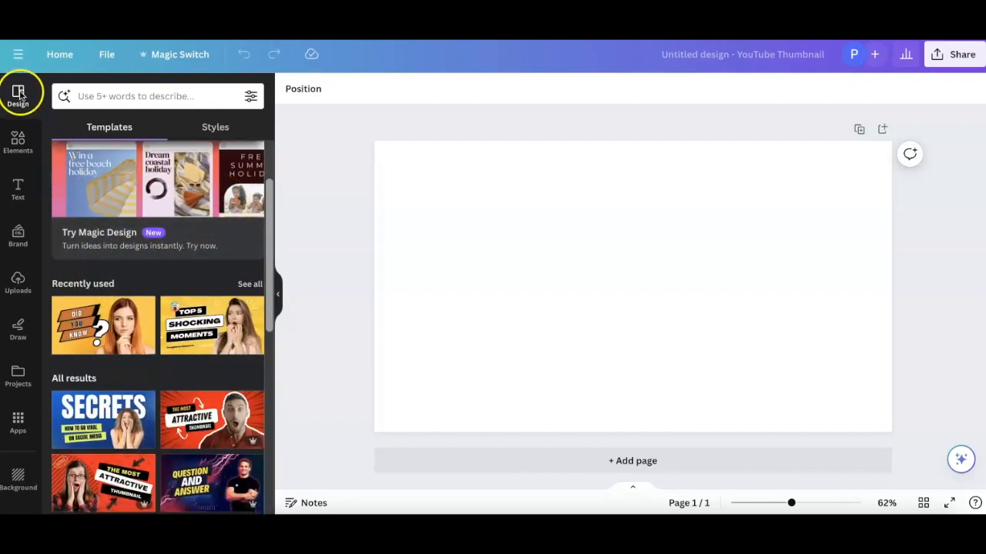
scroll("down", 3)
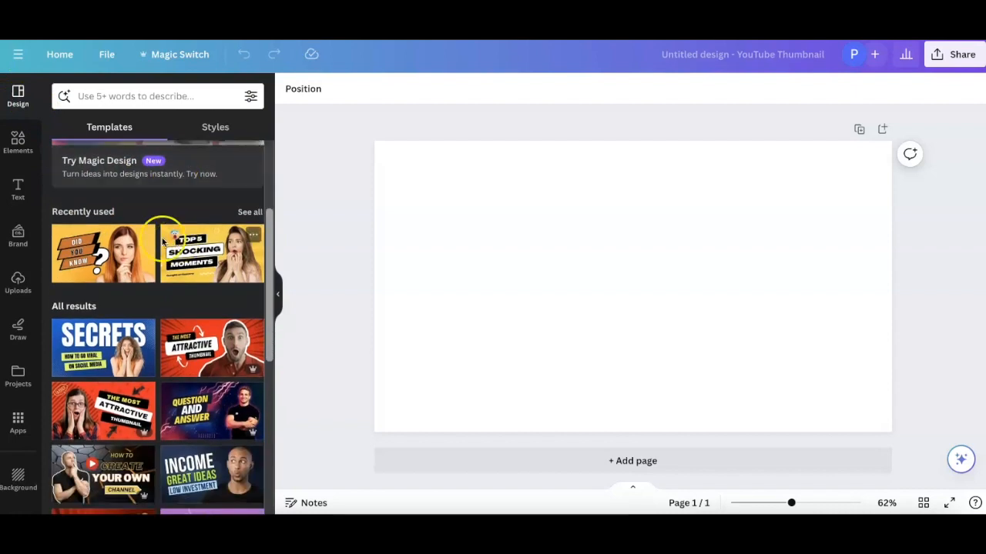
mouse_move(237, 347)
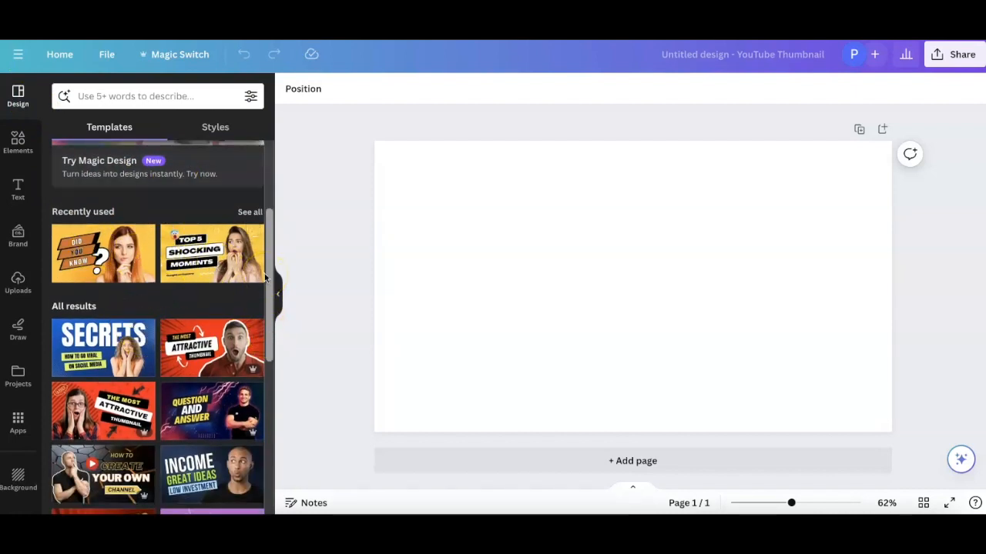
scroll("down", 3)
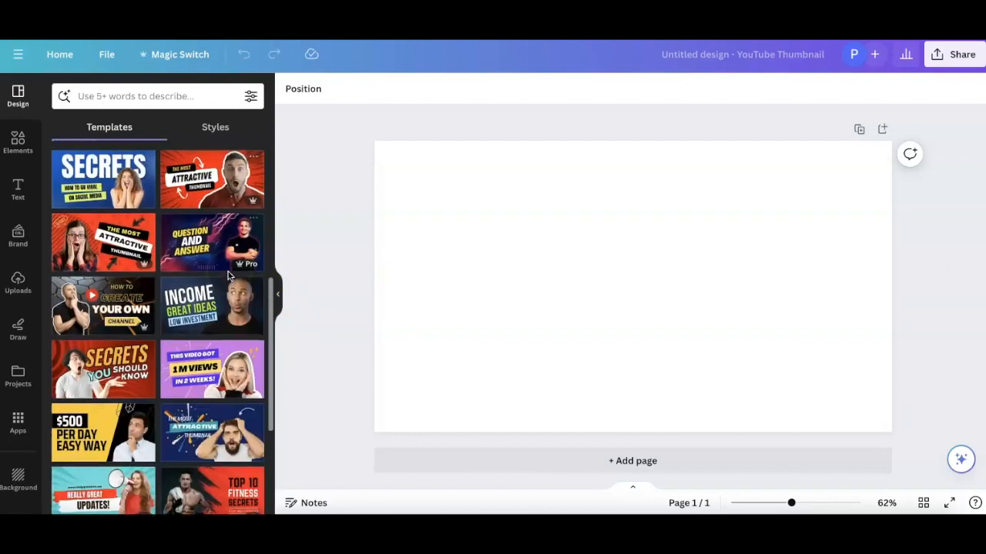
scroll("down", 3)
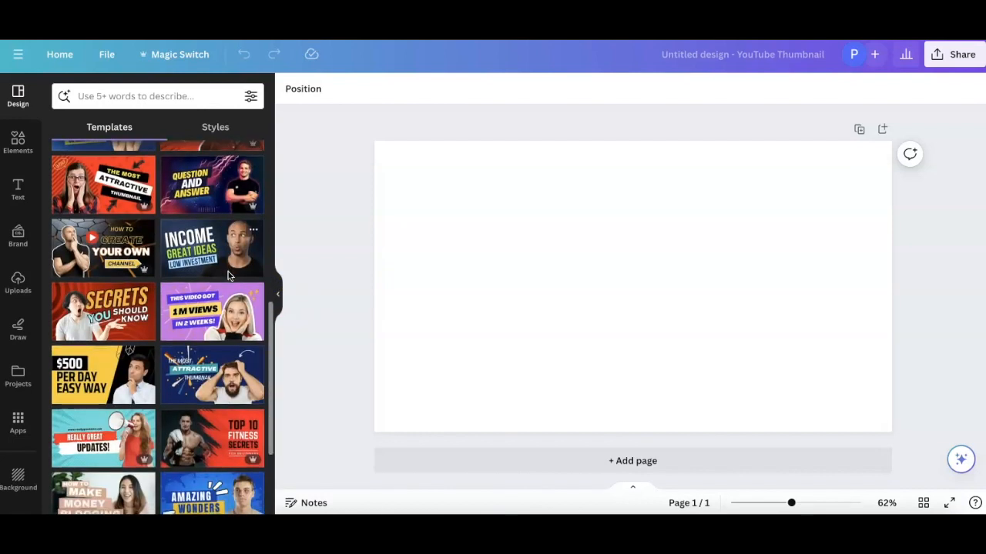
scroll("down", 3)
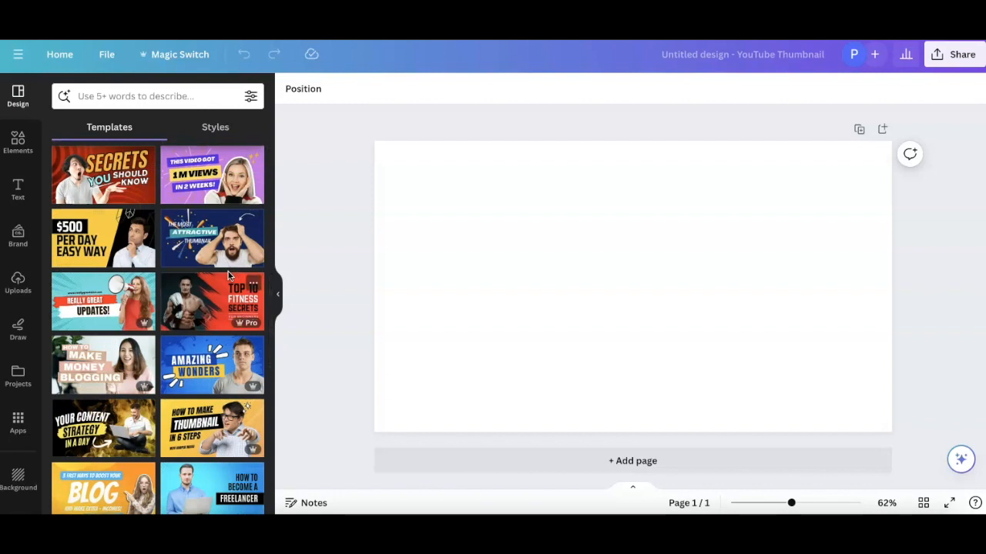
- Apply the blue halftone SECRETS template and select its HOW TO GO VIRAL caption
left_click(105, 174)
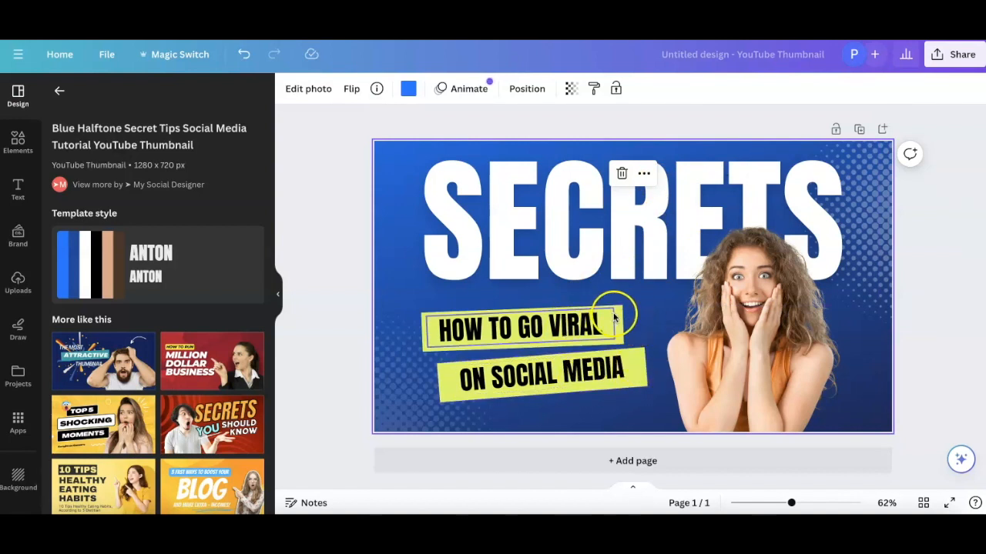
mouse_move(958, 259)
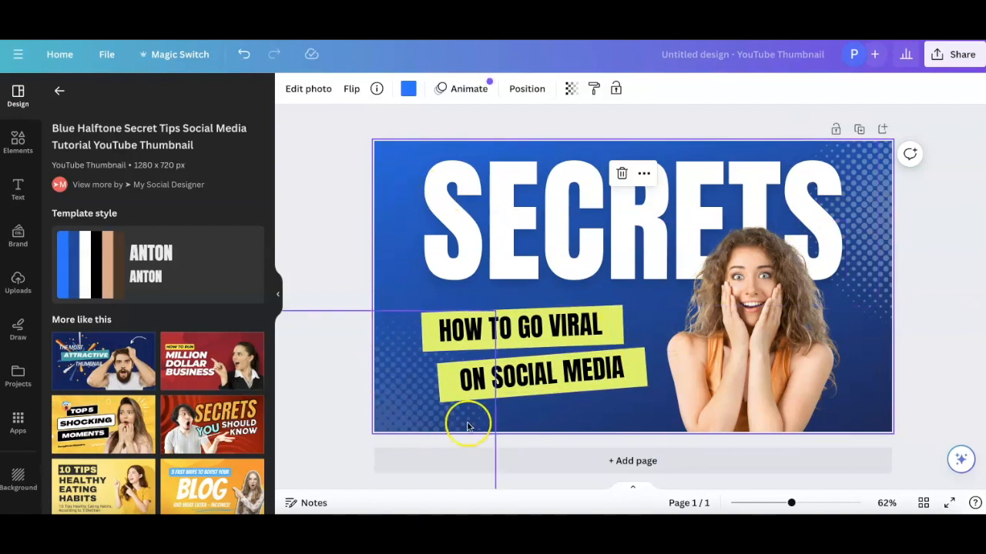
left_click(408, 87)
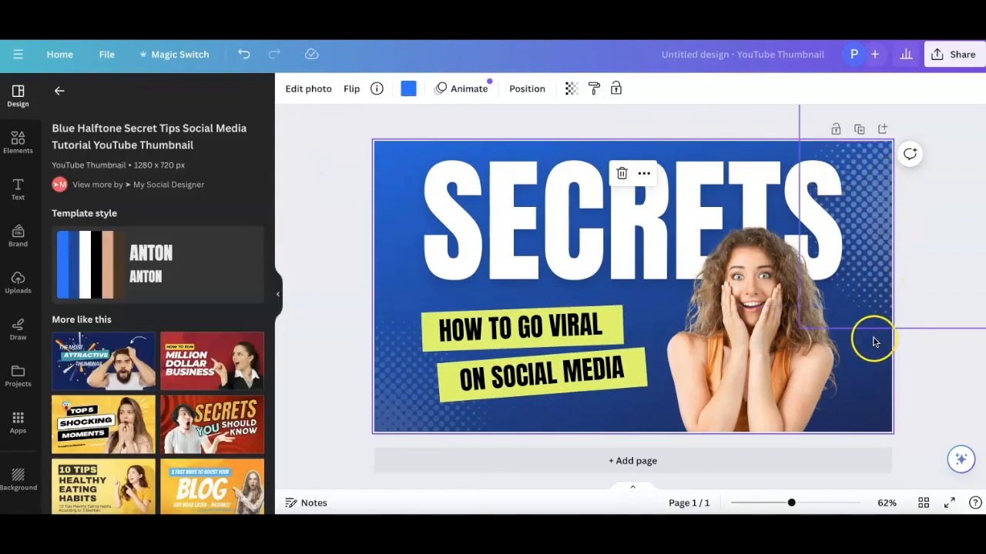
mouse_move(881, 322)
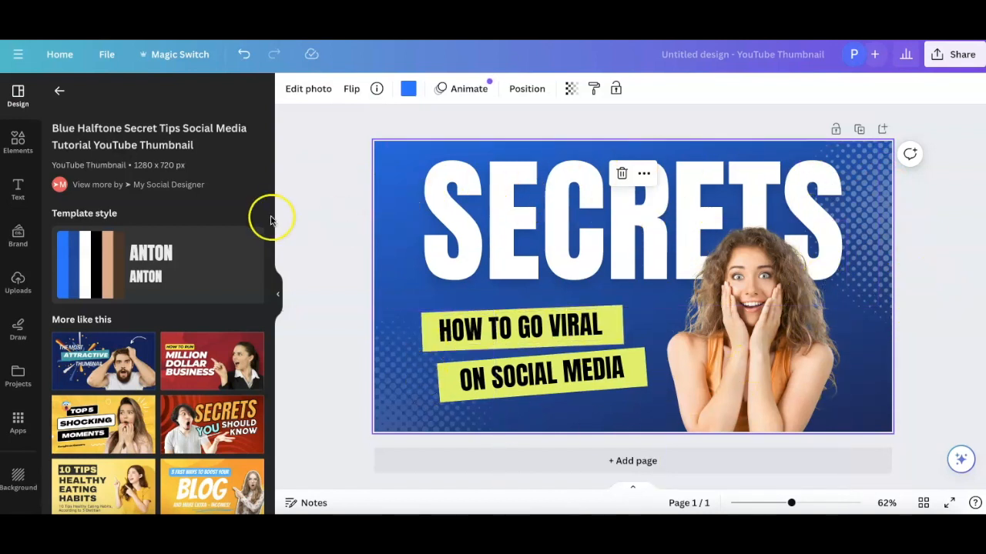
left_click(522, 328)
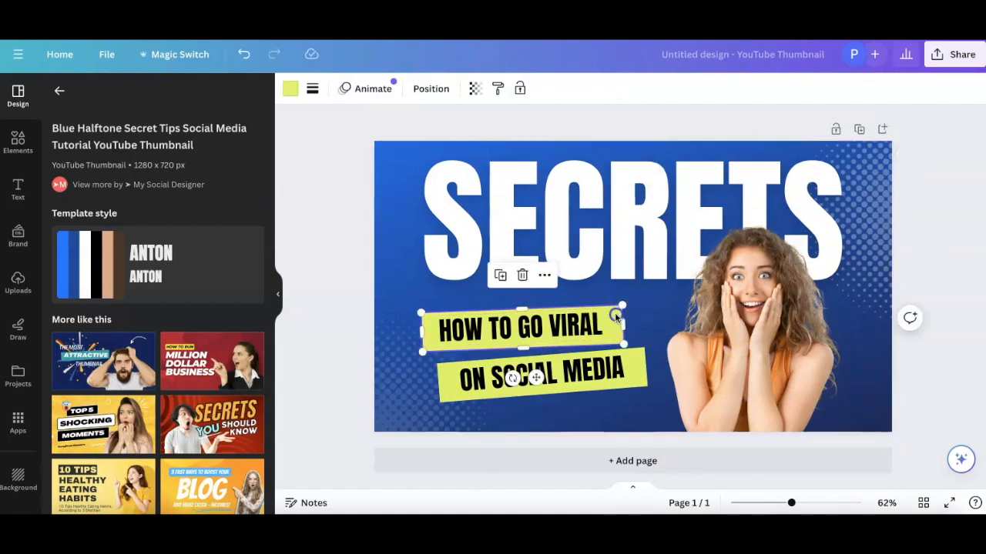
- Recolour the caption's highlight, then select the SECRETS headline
left_click(292, 87)
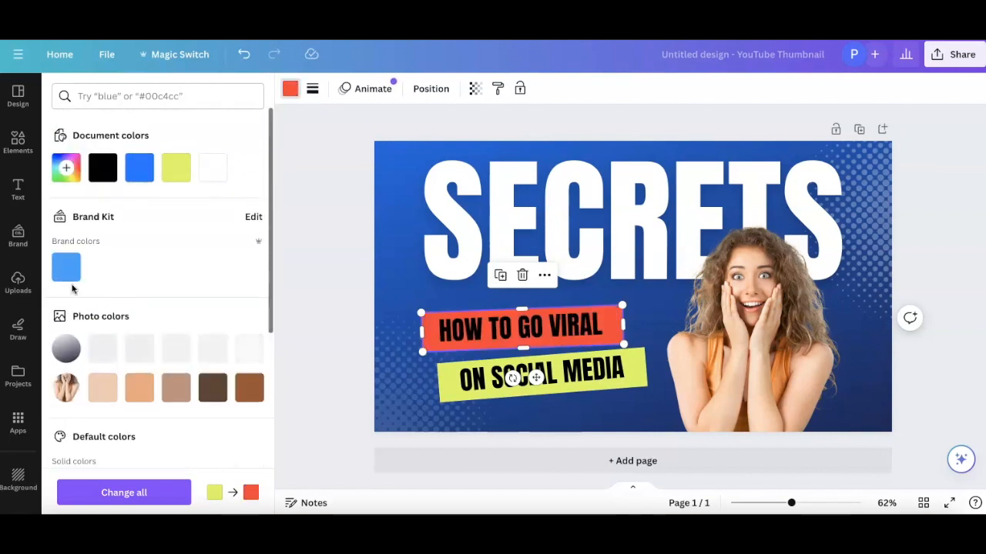
left_click(175, 168)
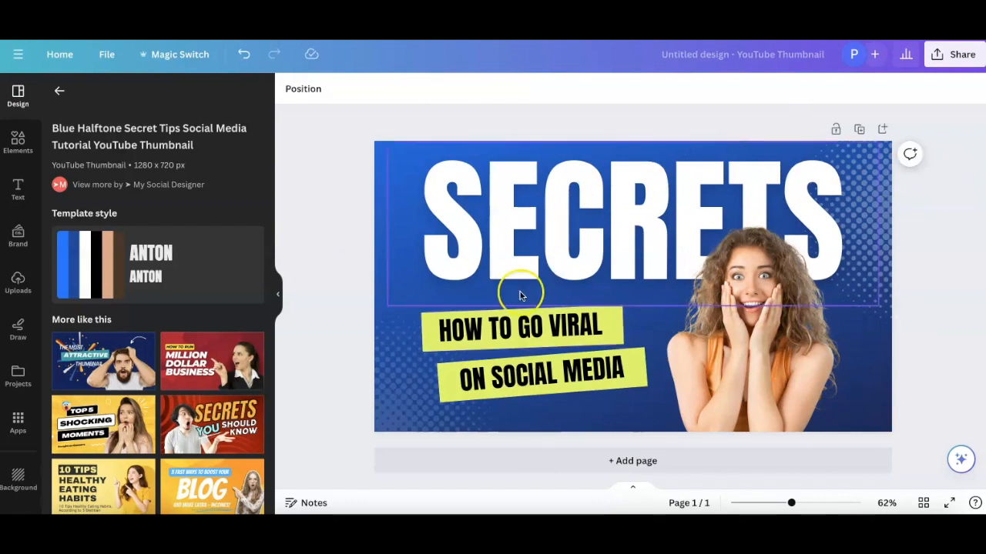
mouse_move(502, 234)
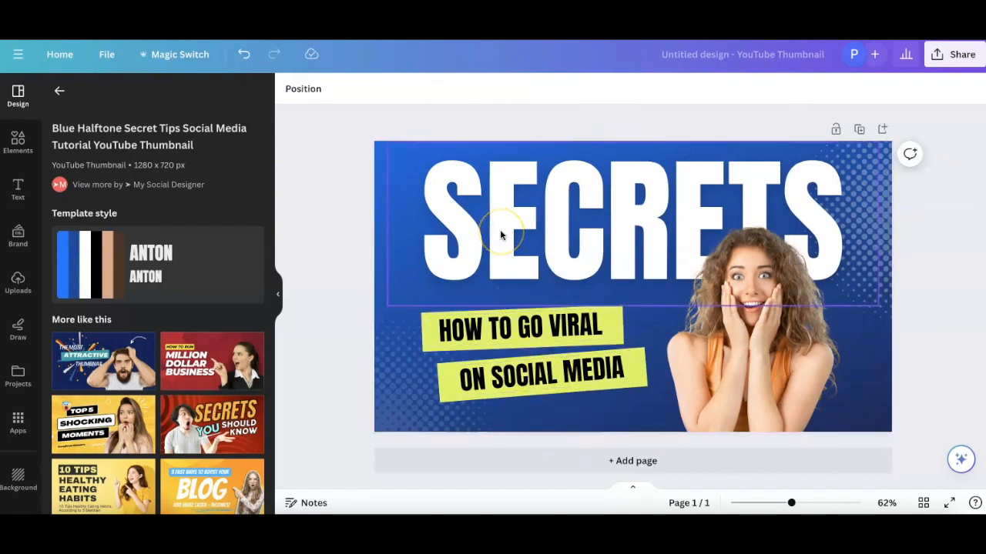
left_click(500, 231)
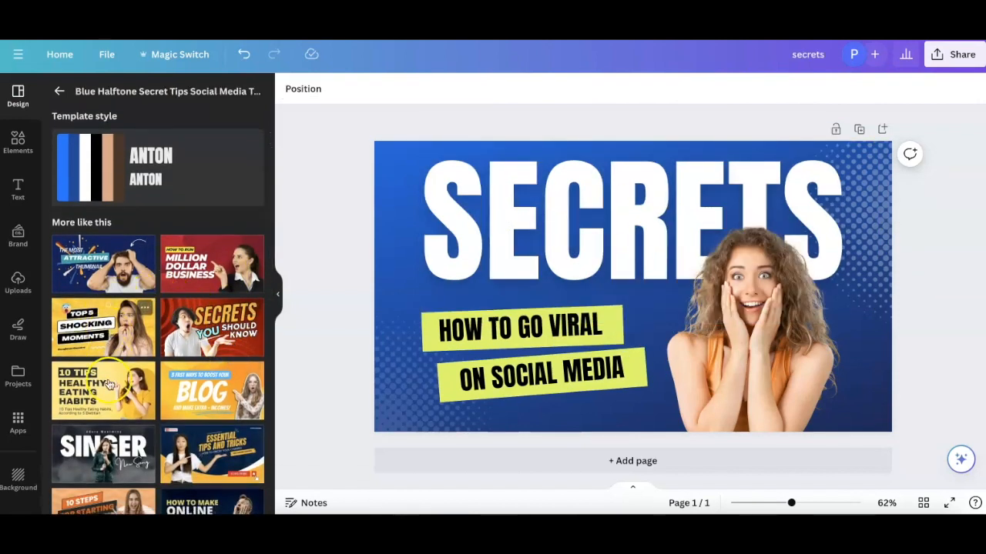
- Apply the yellow healthy-eating template, retitle it '10 BEST NICHES TO MAKE MONEY' and add a fire emoji after the trends line
left_click(103, 391)
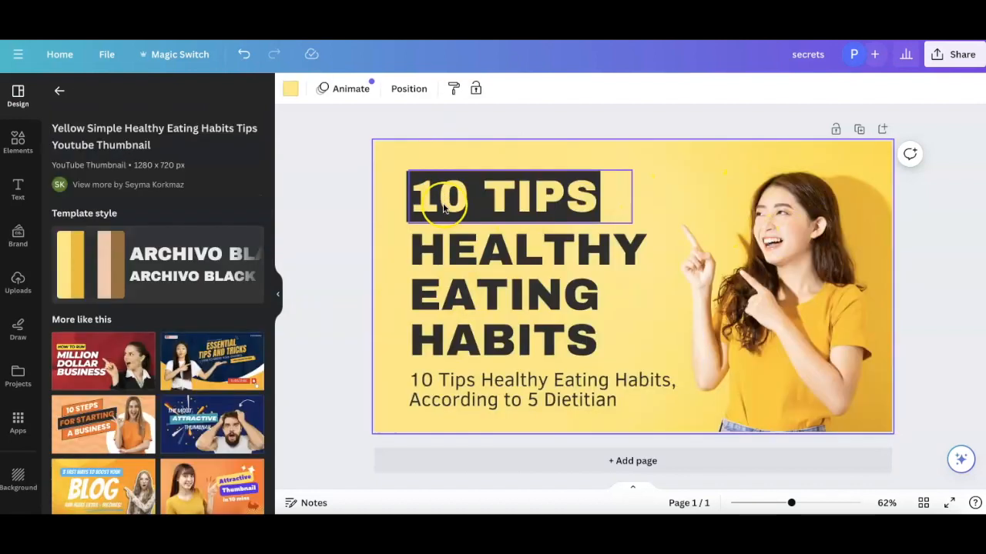
left_click(509, 284)
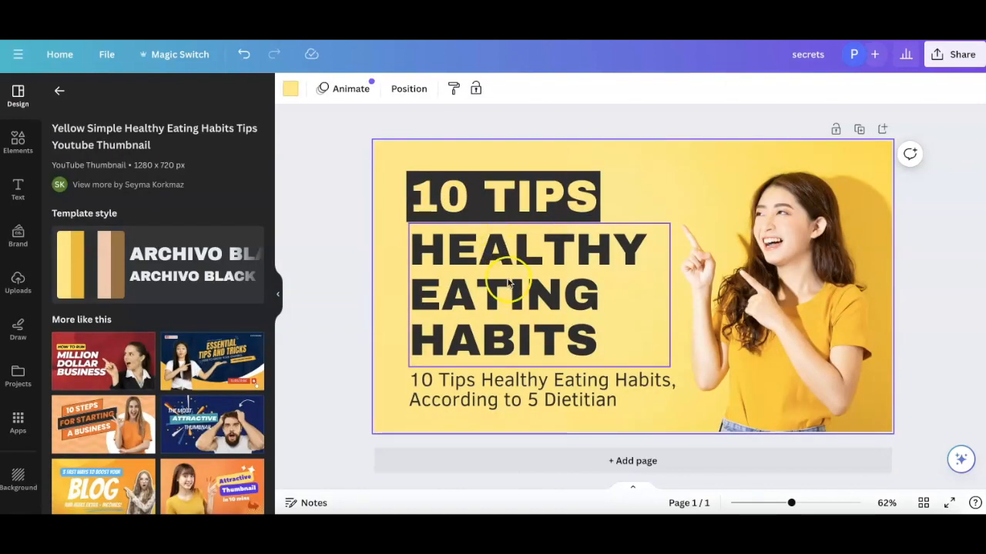
left_click(502, 196)
type("BES")
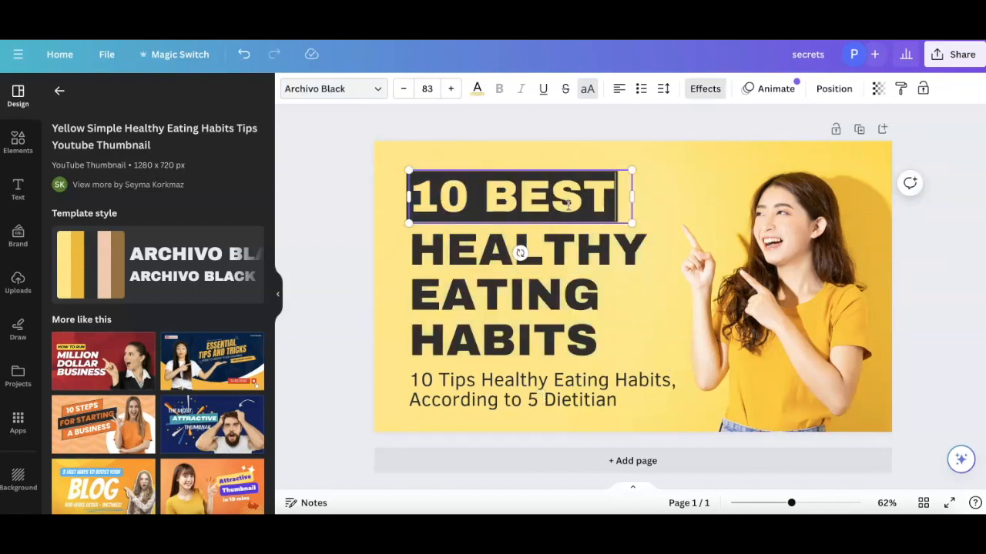
type("NICHES")
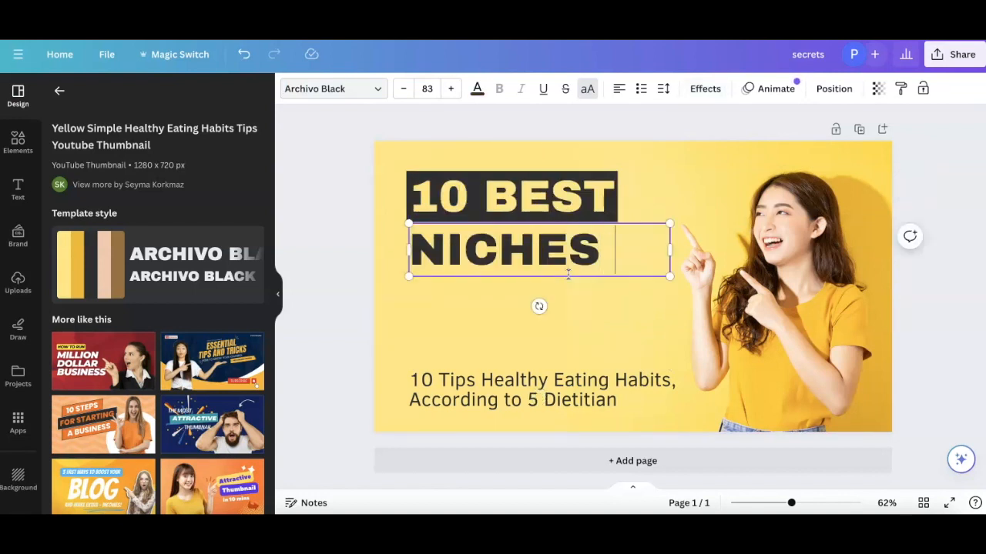
type("TO MAKE MONEY")
left_click(542, 389)
type("BEST & HOTTEST TRENDS!")
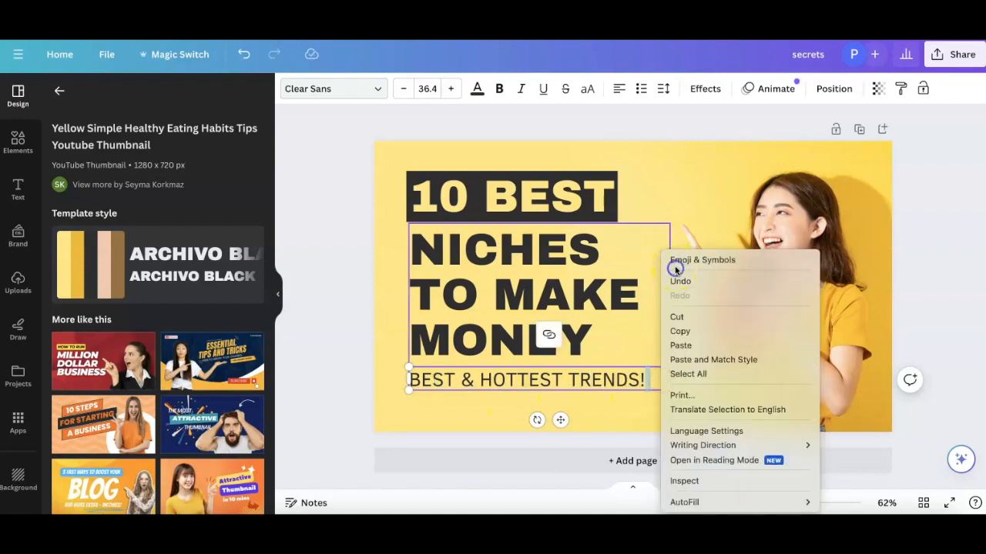
left_click(703, 258)
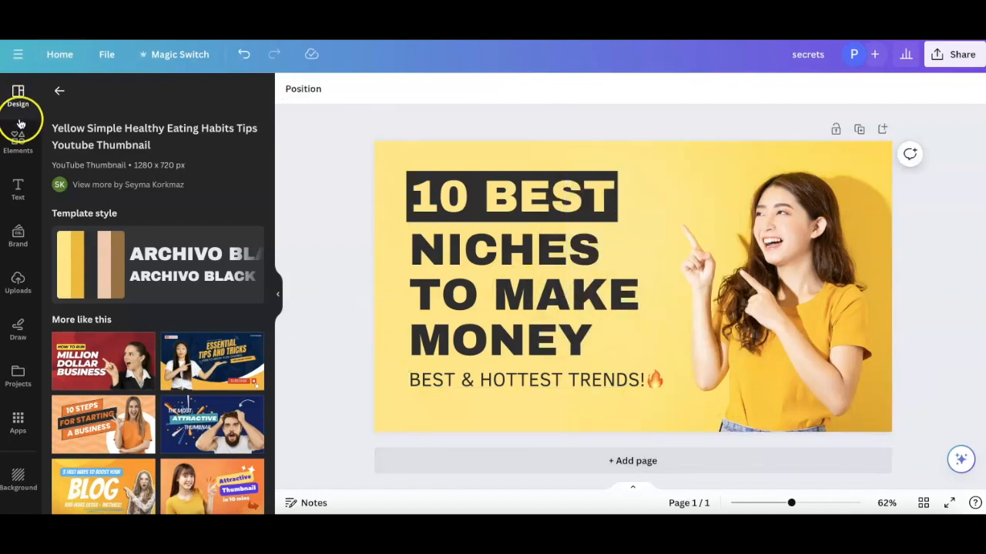
- Search Elements for cash and add the money bag graphic to the thumbnail
left_click(18, 142)
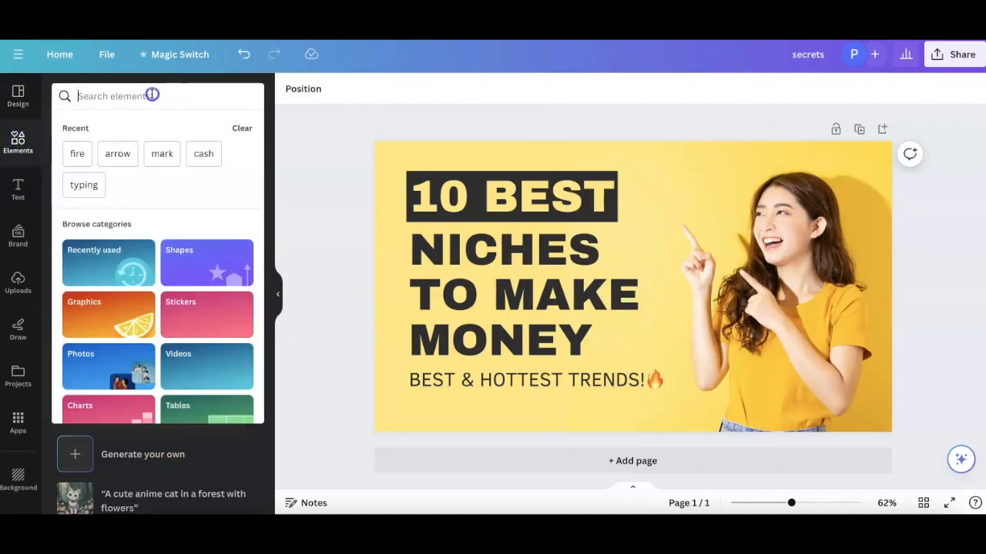
type("mon")
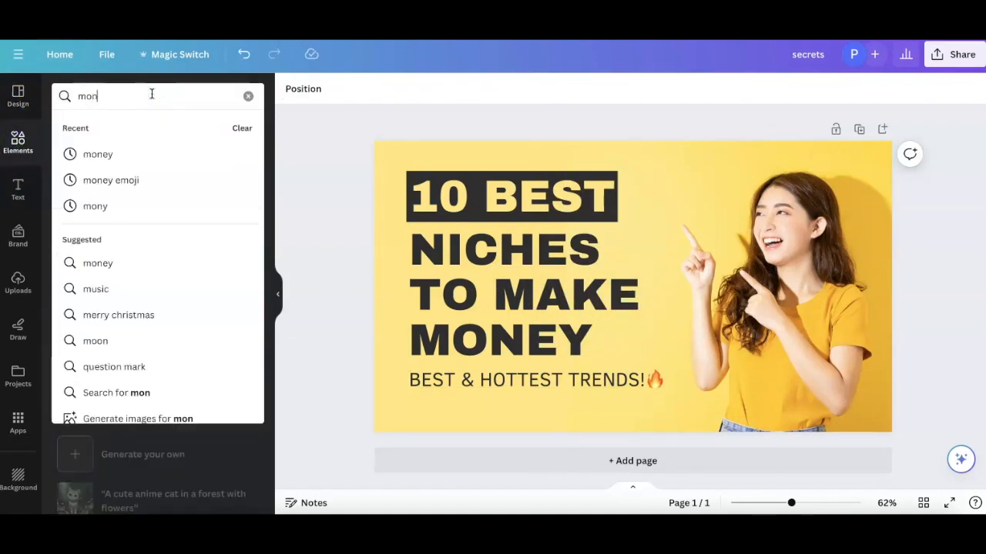
type("cash")
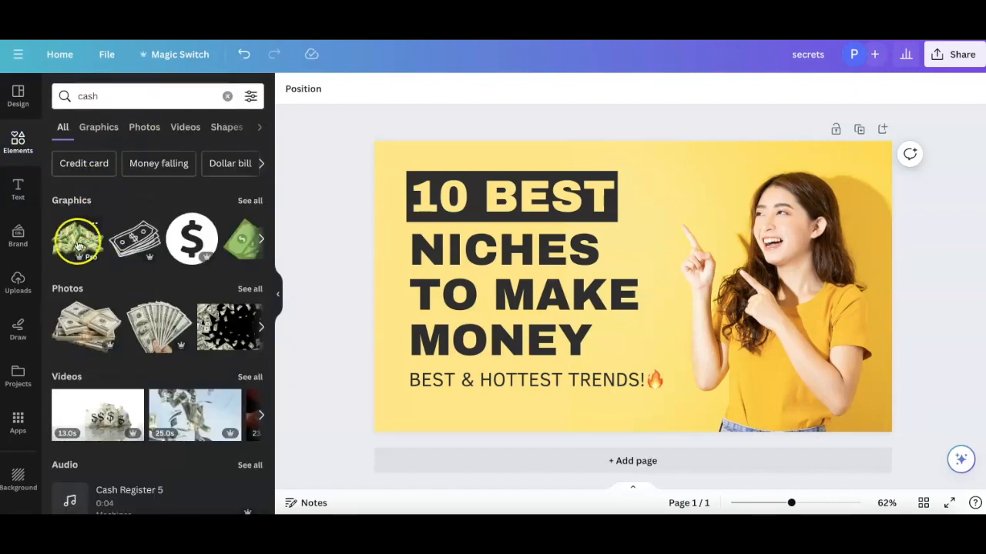
left_click(98, 127)
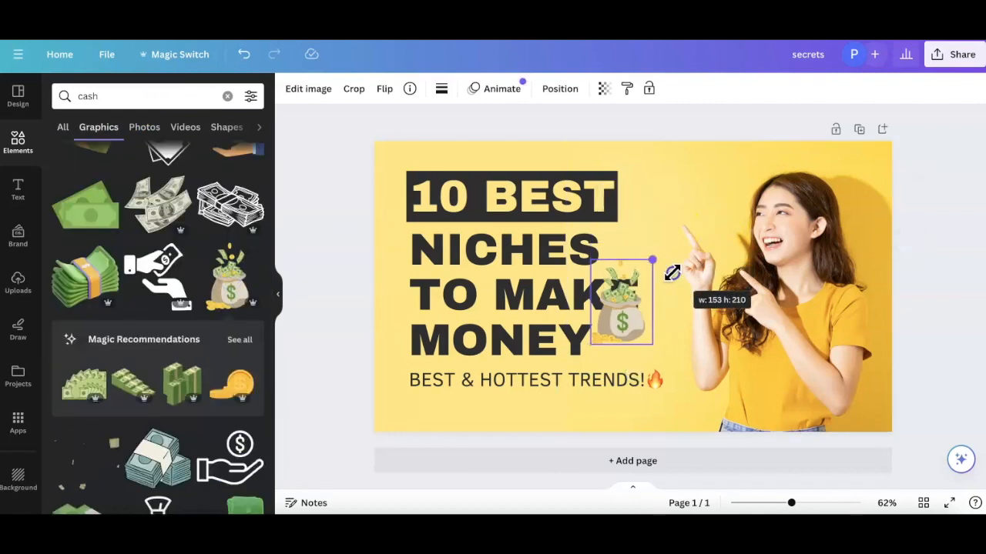
- Position the money bag above the woman's pointing finger
left_click_drag(619, 316, 678, 331)
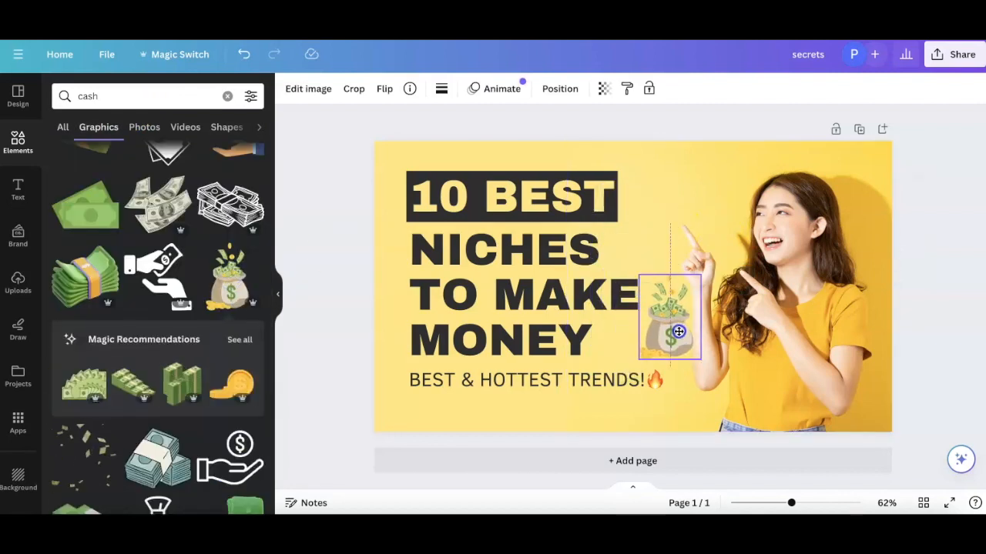
left_click_drag(668, 316, 656, 200)
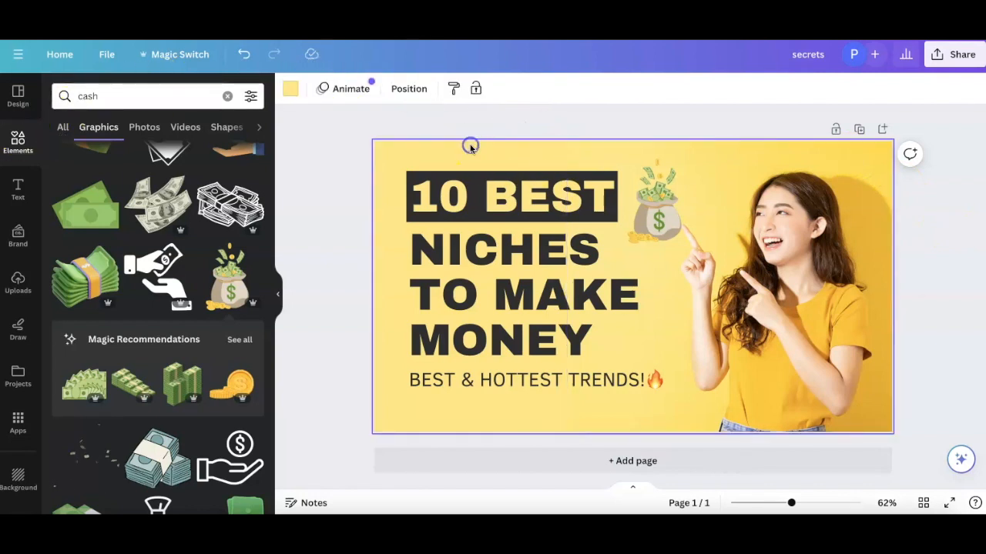
left_click(290, 88)
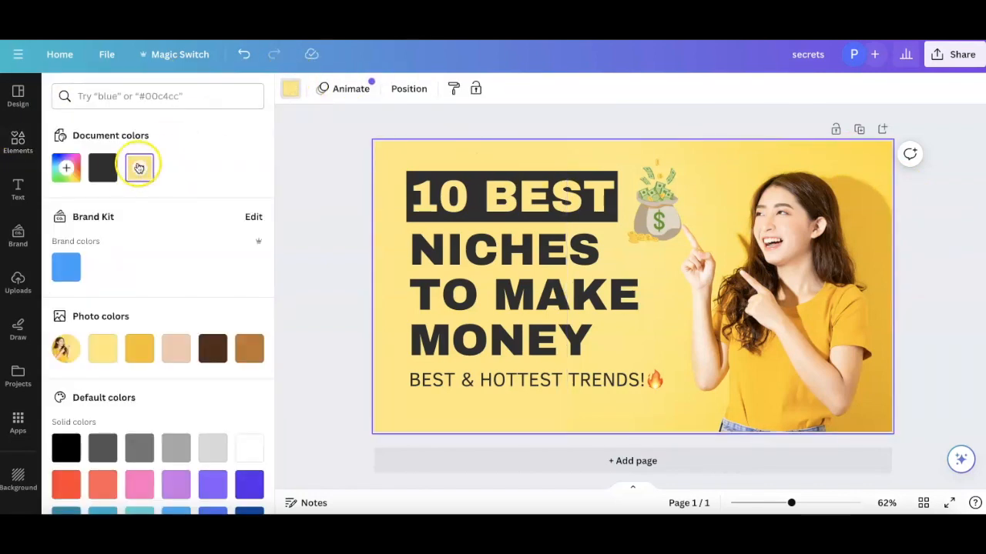
left_click(102, 168)
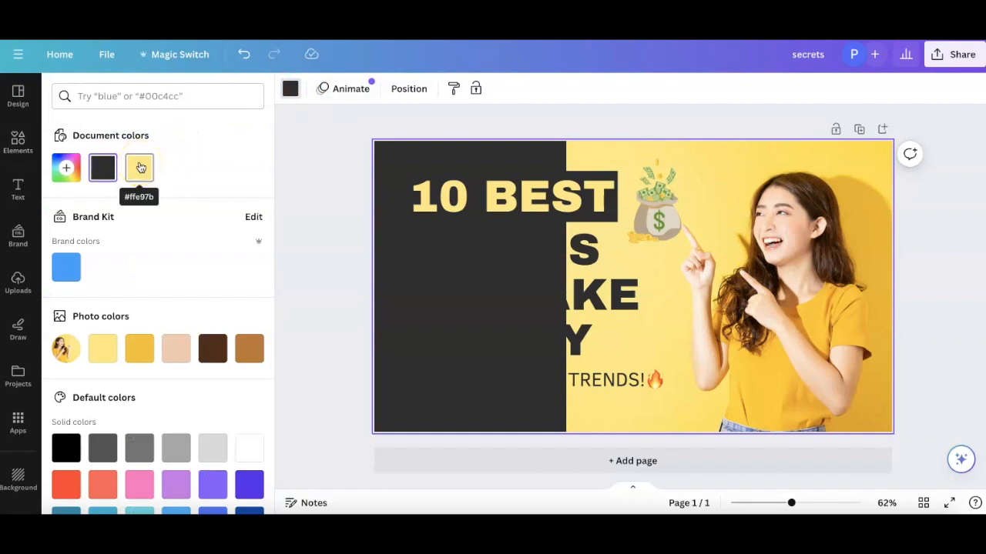
left_click(66, 268)
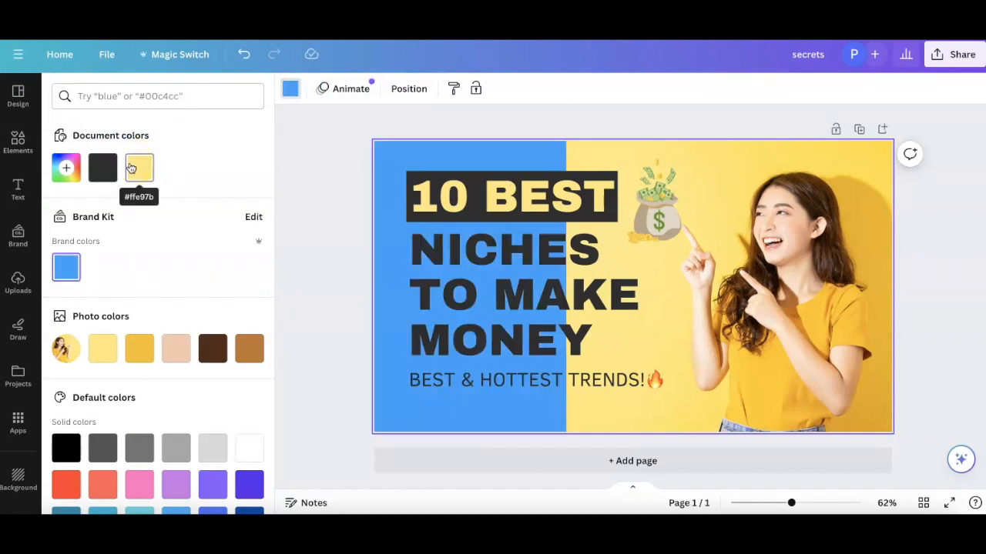
left_click(139, 298)
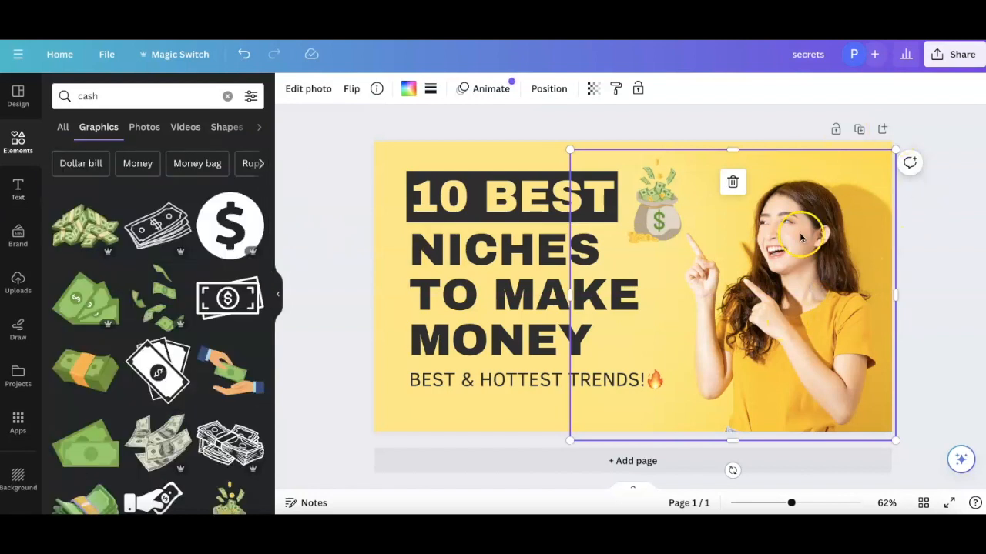
mouse_move(18, 142)
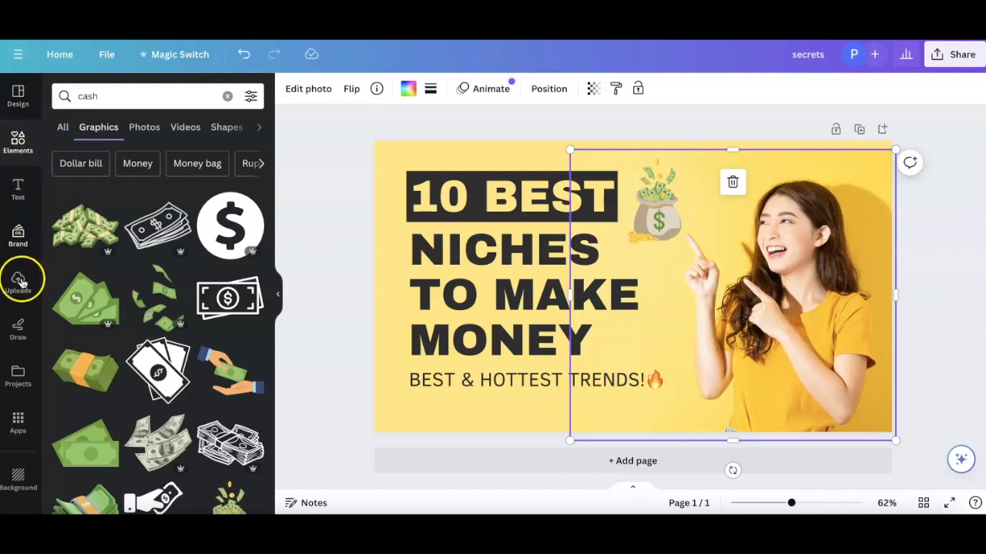
- Replace the woman with the uploaded man in blue polo photo, adjust its width and bring up Edit photo
left_click(19, 283)
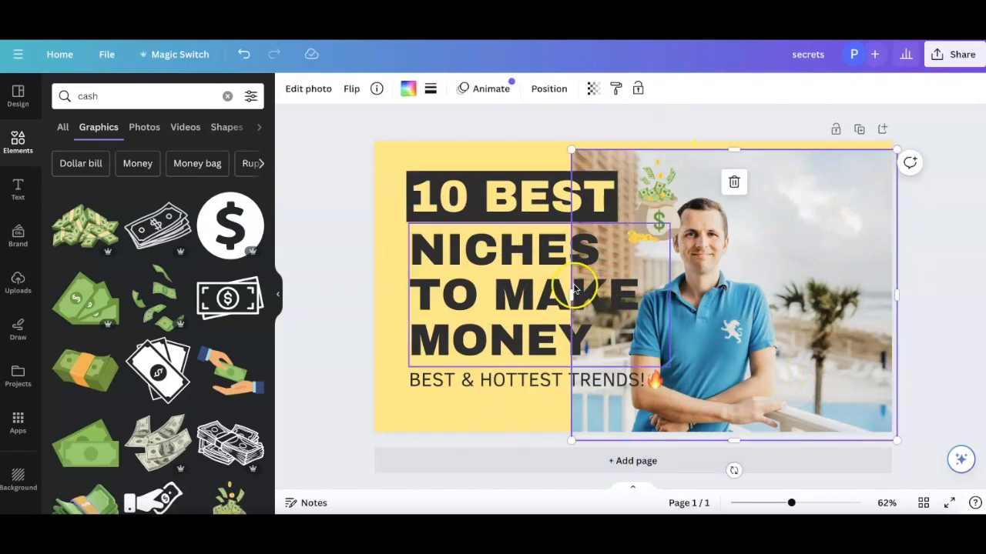
left_click_drag(571, 290, 689, 283)
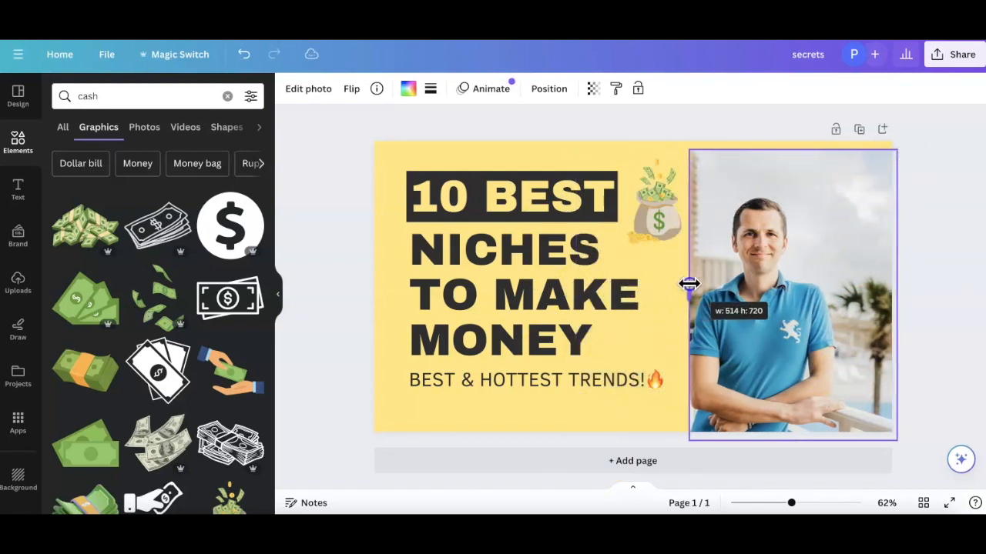
left_click_drag(690, 283, 668, 283)
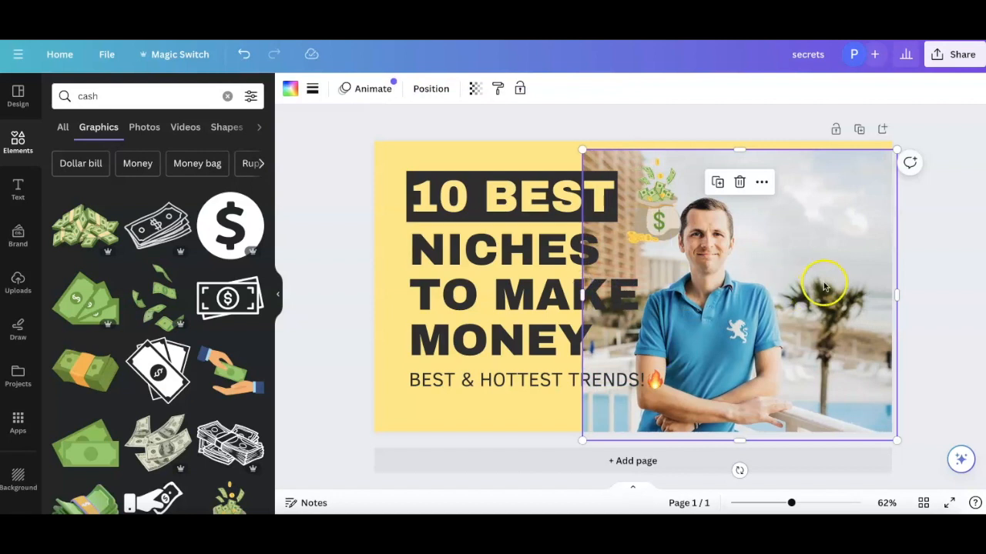
mouse_move(773, 225)
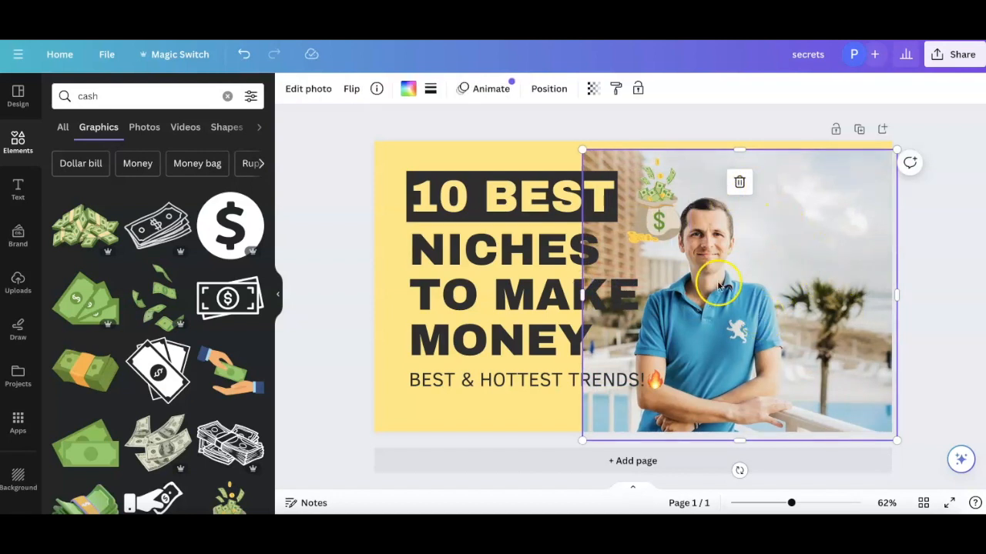
left_click(308, 88)
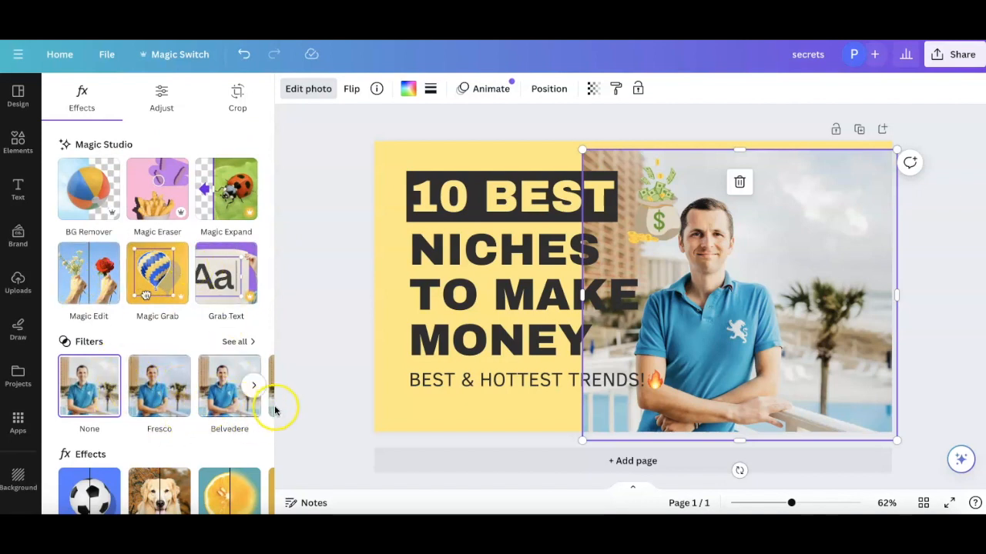
- Run BG Remover on the man's photo so he stands cut out against the yellow
scroll("down", 3)
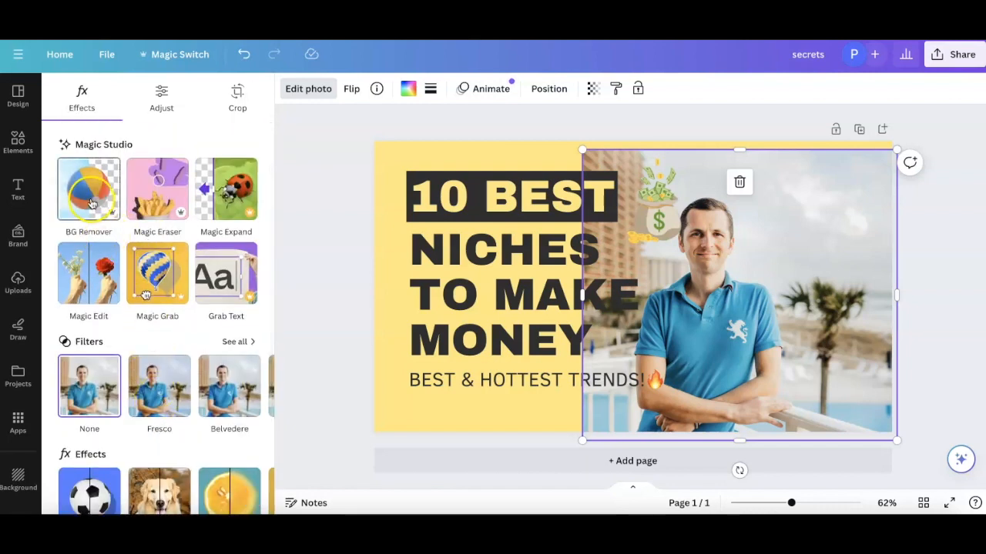
left_click(89, 188)
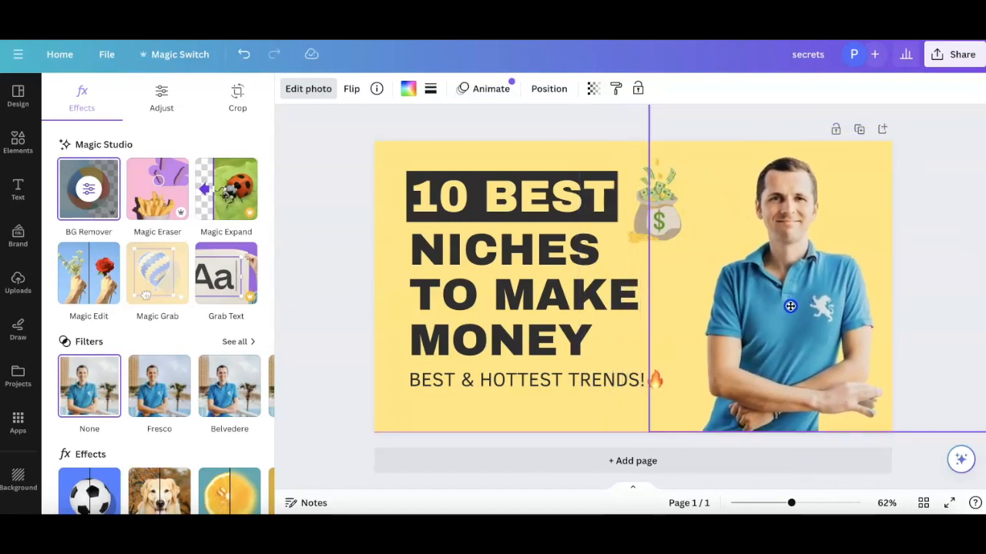
left_click(18, 141)
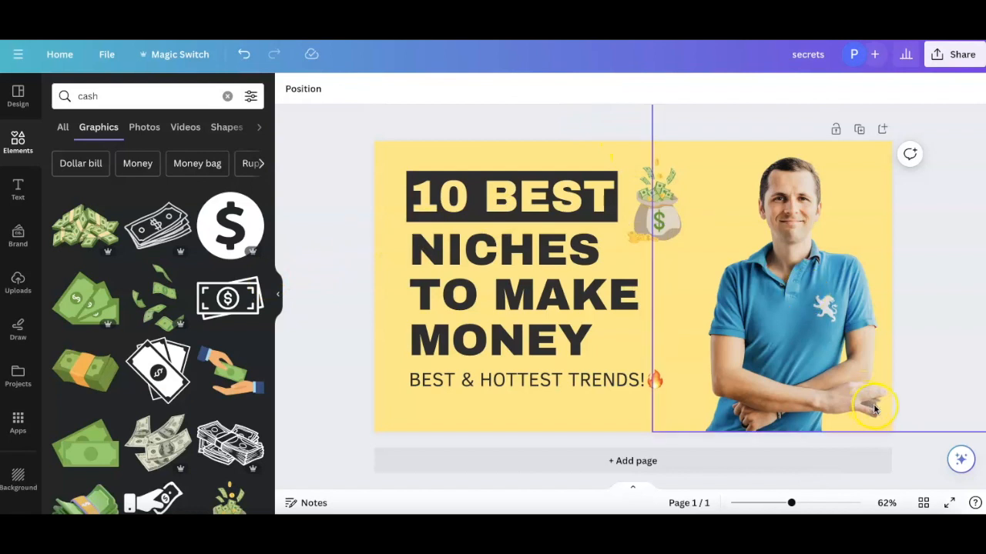
mouse_move(872, 402)
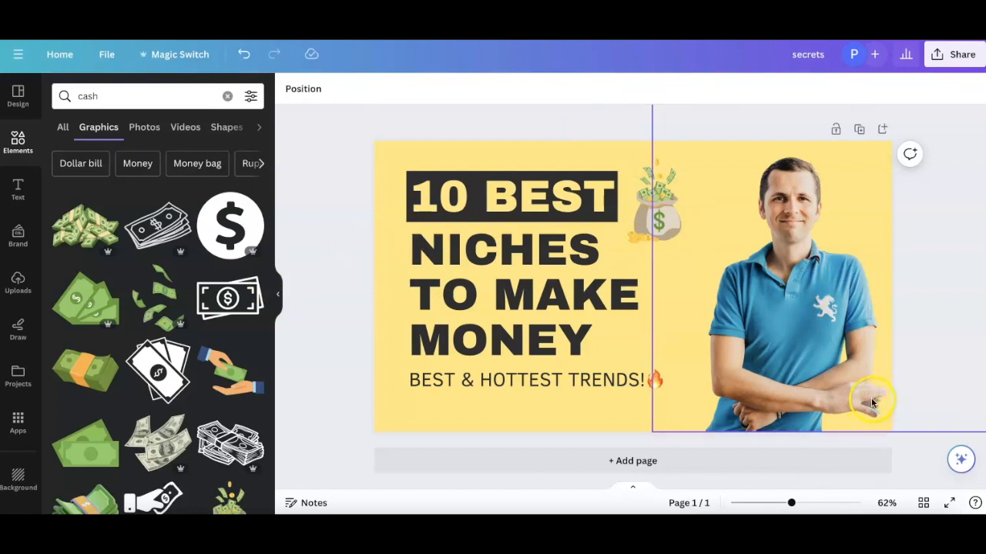
mouse_move(835, 199)
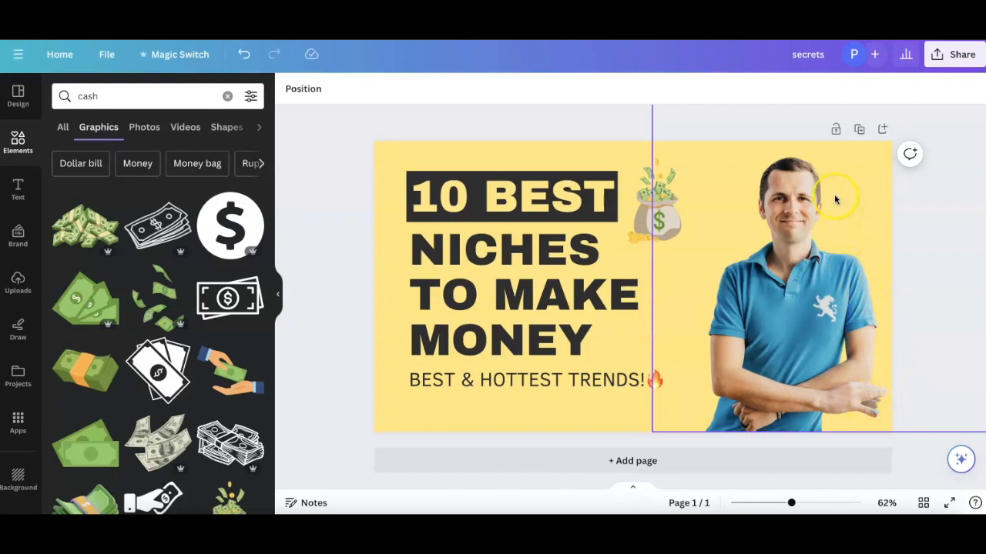
mouse_move(877, 416)
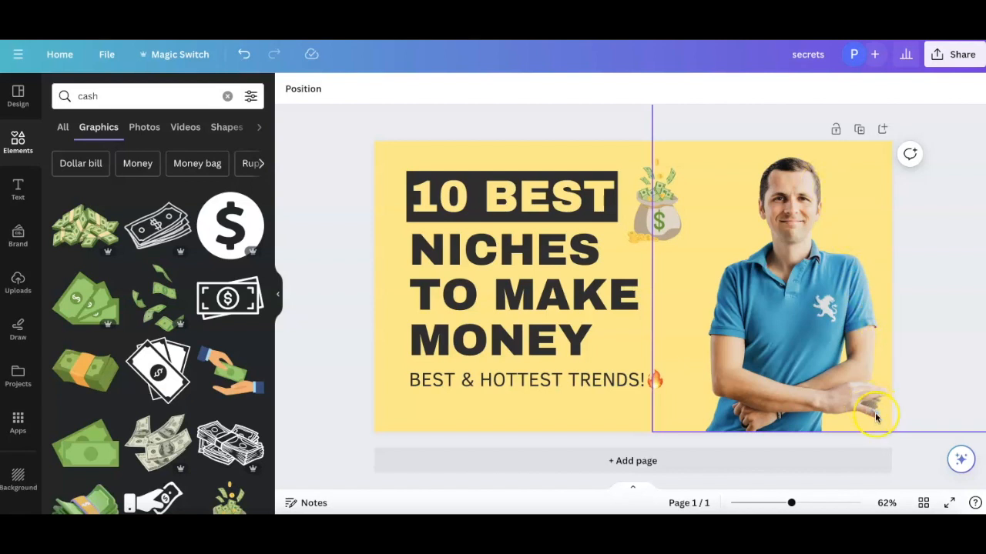
mouse_move(881, 419)
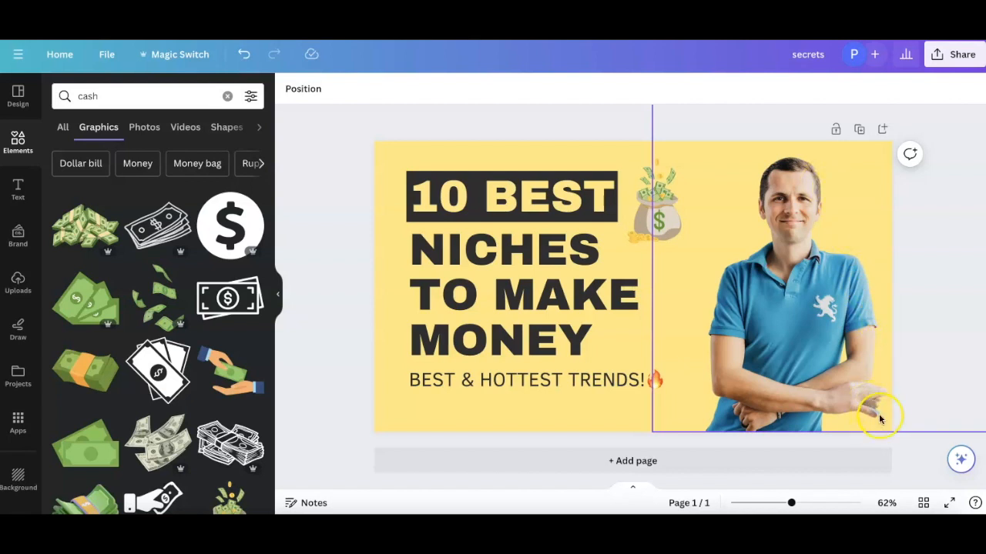
- Reopen the man's photo in the Background Remover brush editor
left_click(877, 416)
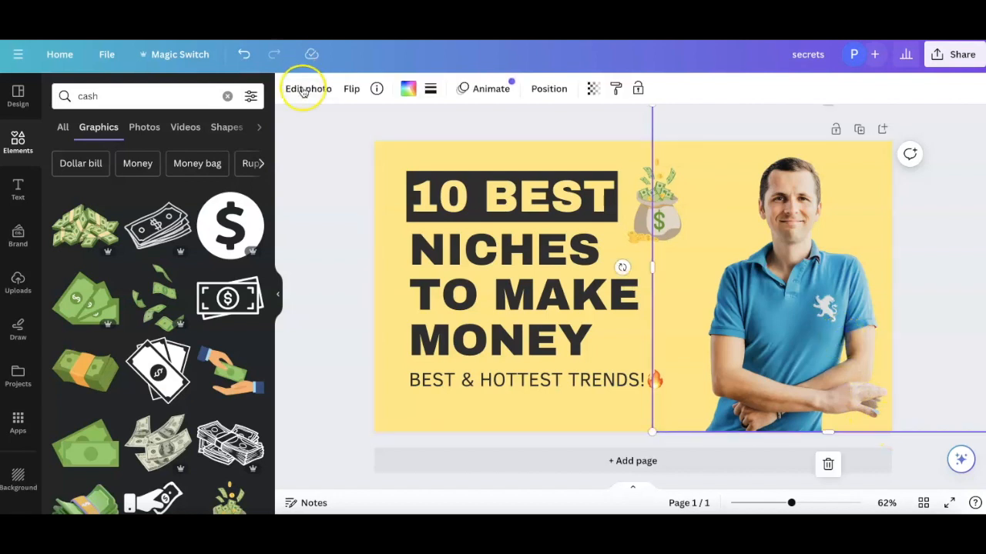
left_click(305, 88)
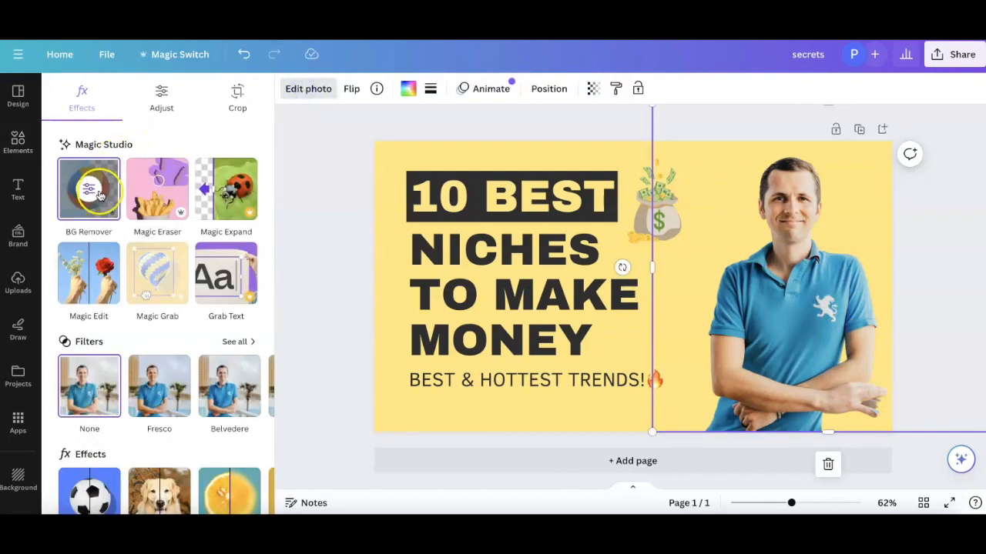
left_click(89, 188)
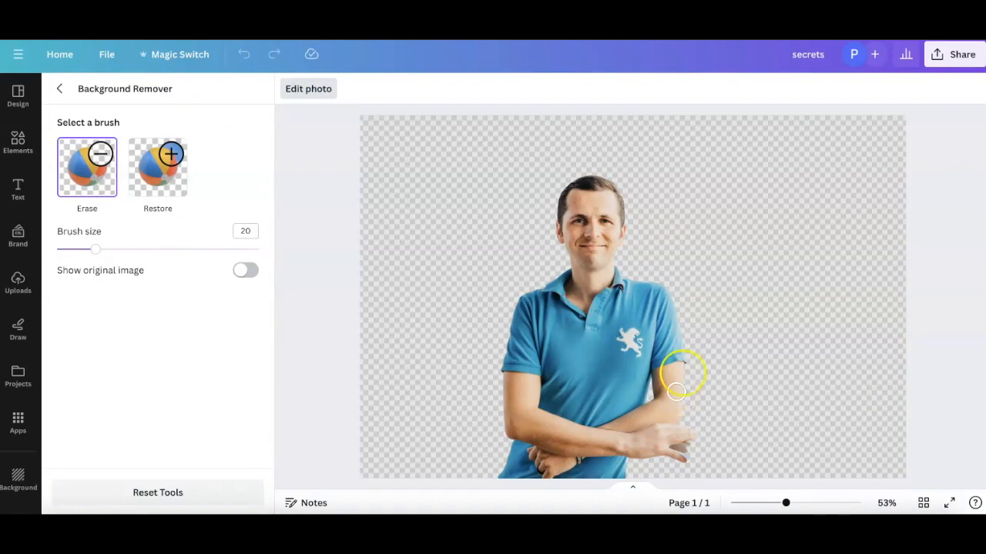
- Erase stray background near the man's elbow with a brush shrunk to about 5, then apply the cleanup
left_click_drag(678, 388, 732, 428)
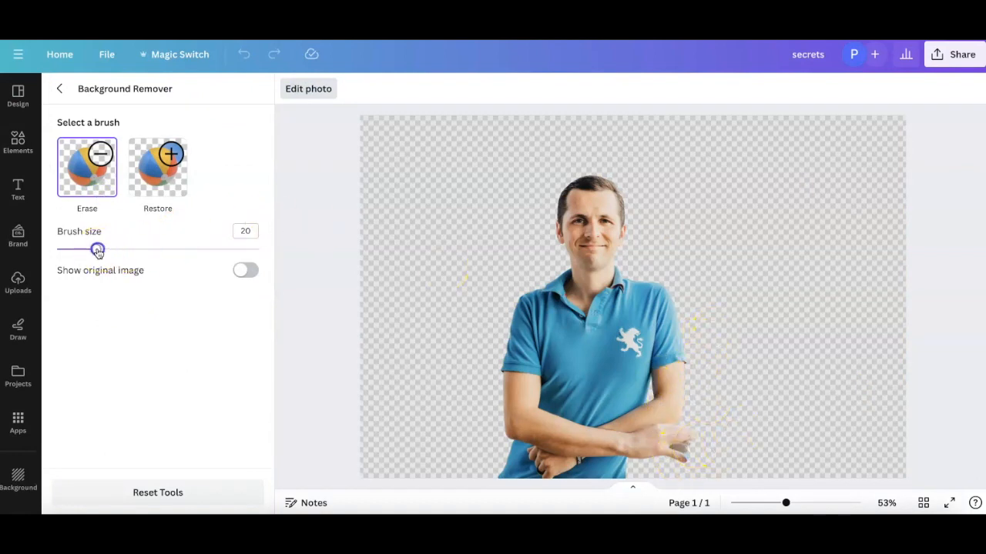
left_click_drag(99, 249, 67, 250)
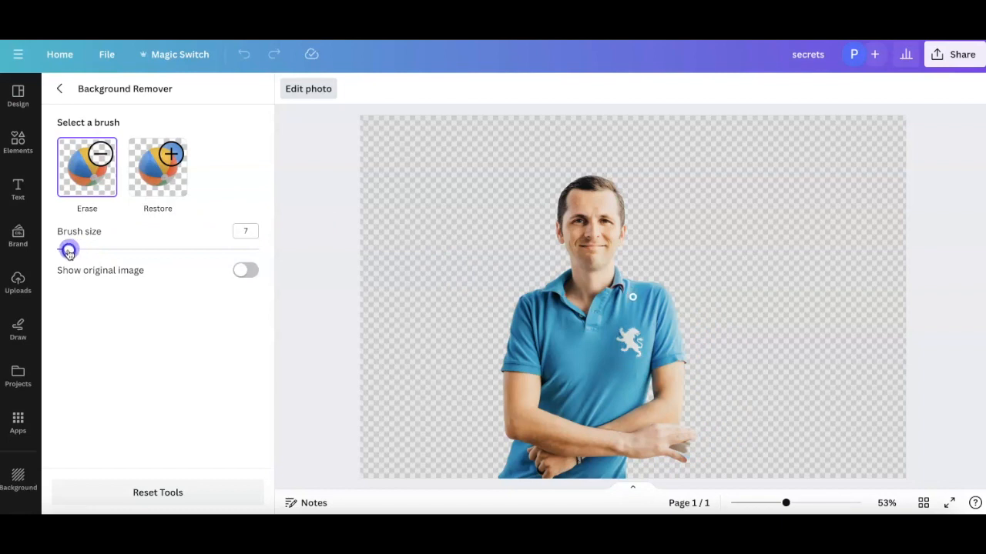
left_click_drag(69, 249, 65, 250)
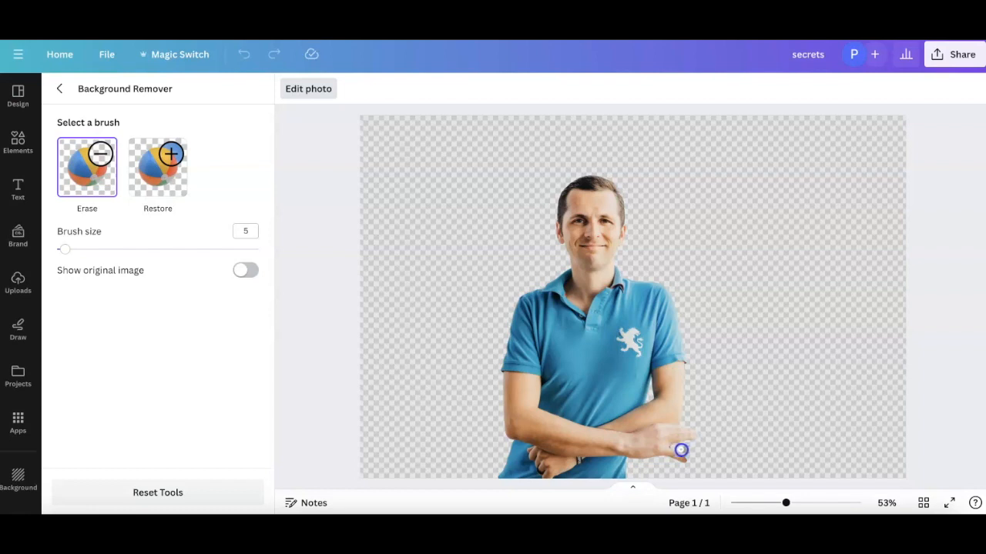
mouse_move(690, 451)
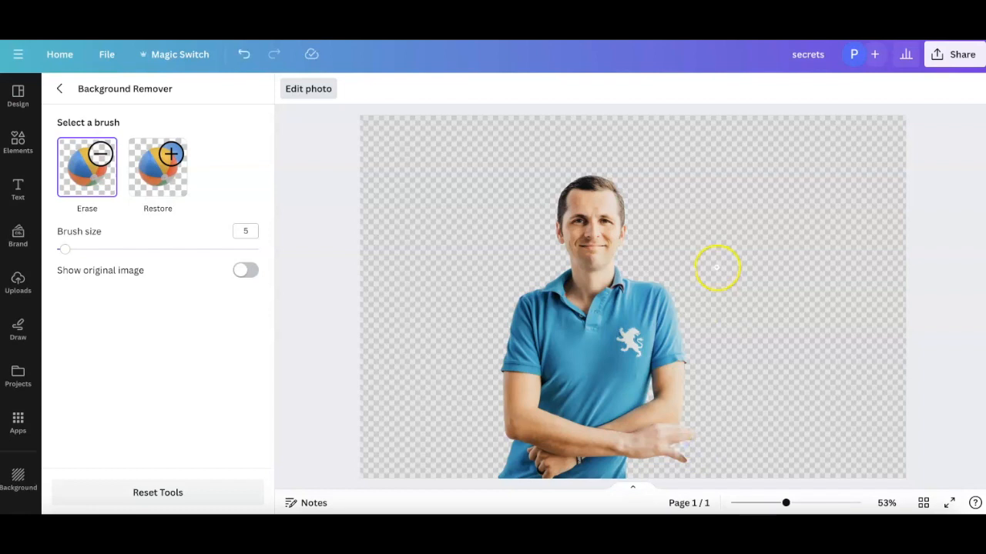
left_click(59, 88)
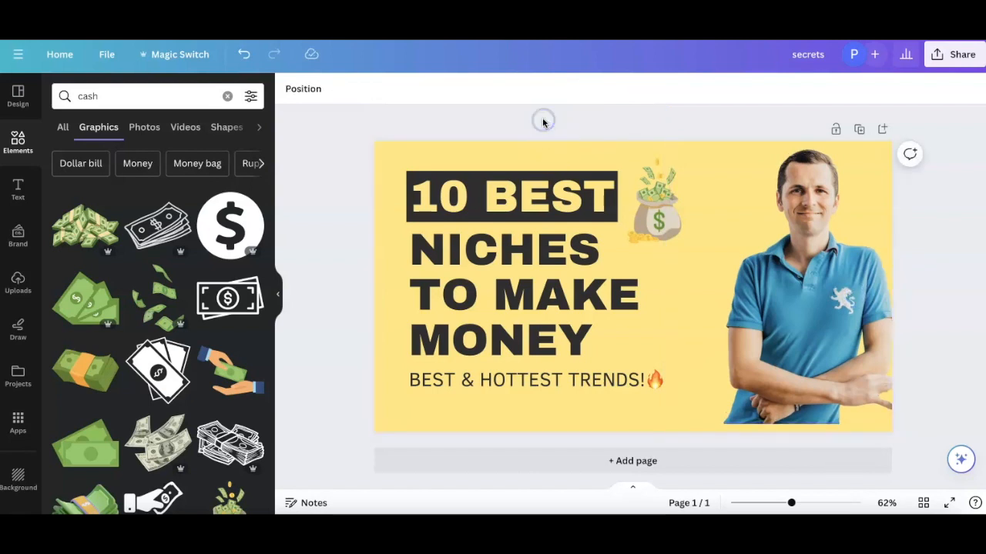
- Nudge the money bag lower beside the headline and return to the Canva home page
left_click(654, 202)
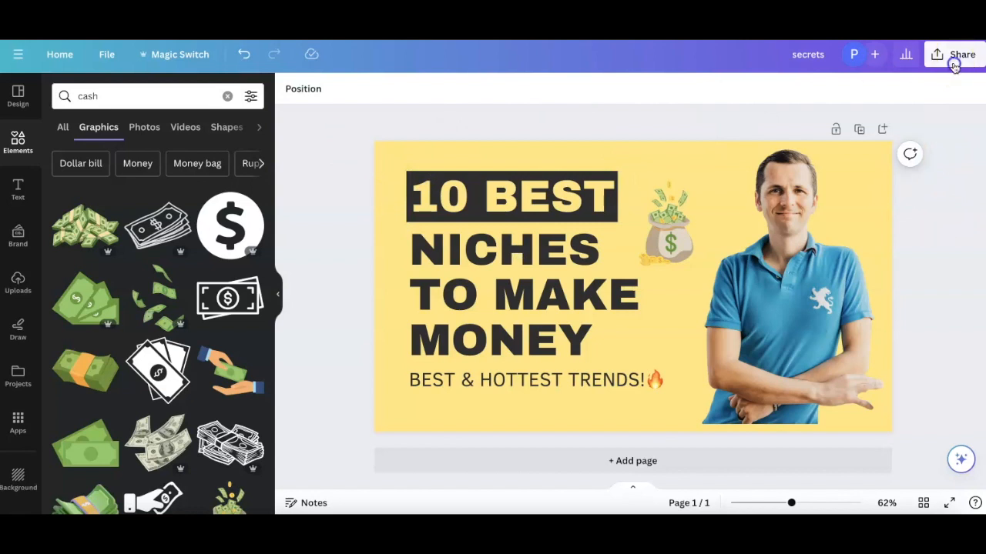
left_click(952, 56)
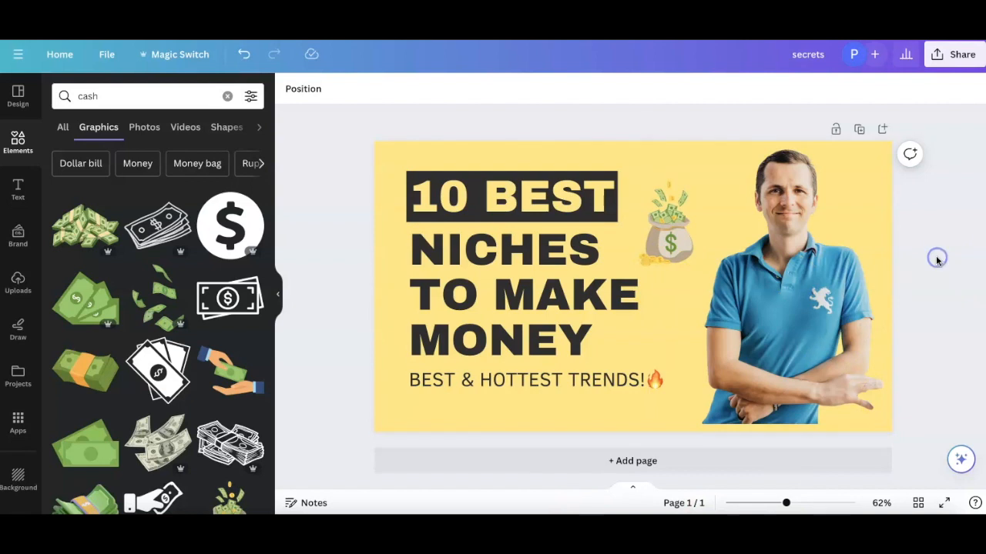
mouse_move(936, 262)
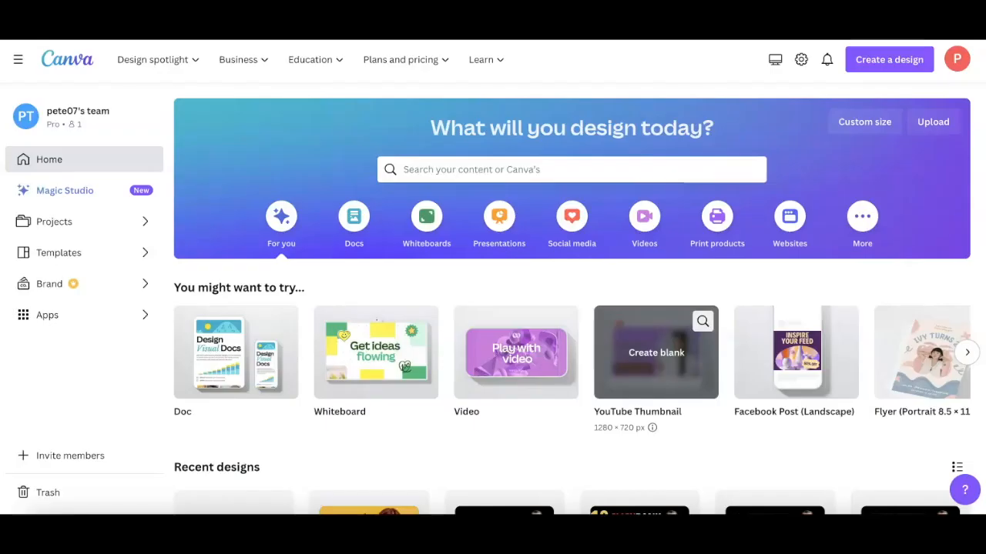
mouse_move(865, 65)
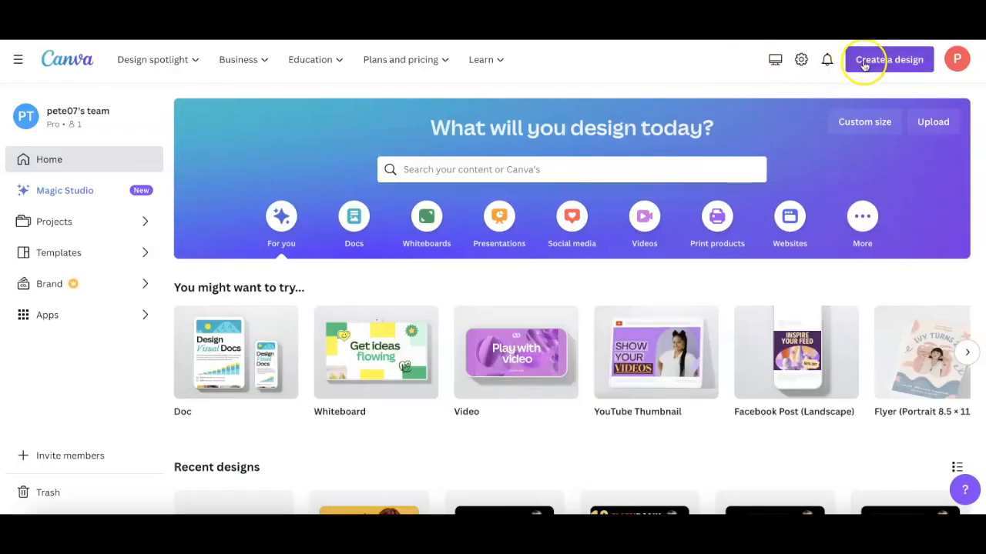
- Create a new Logo design via Create a design, searching 'logo'
left_click(890, 58)
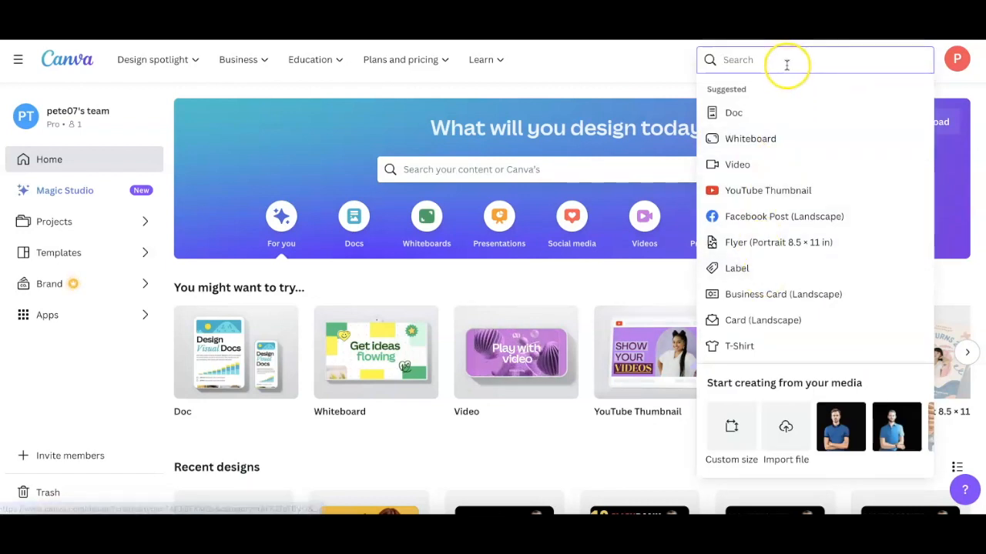
type("logo")
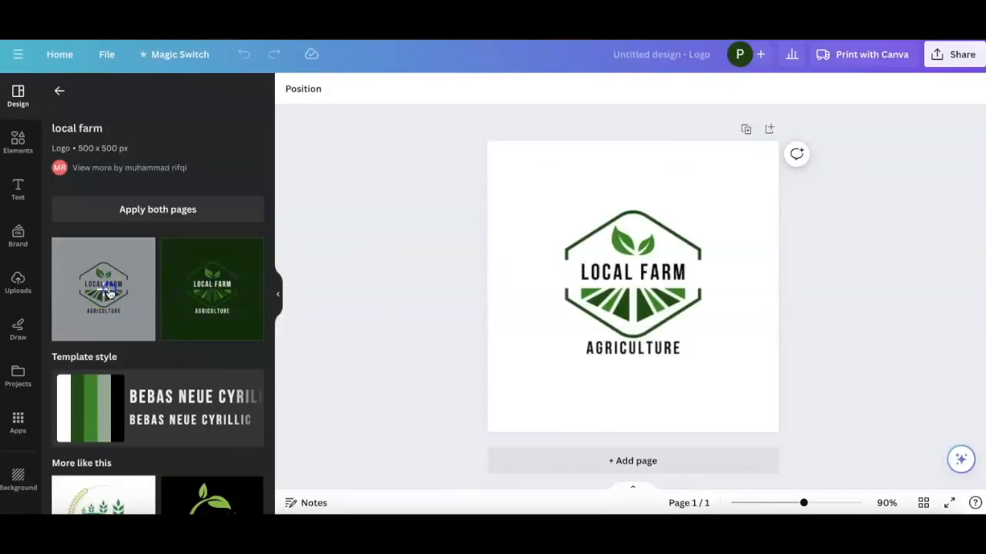
- Retype the LOCAL FARM heading as BIG FARMS, keeping the AGRICULTURE subtitle below it
left_click(621, 272)
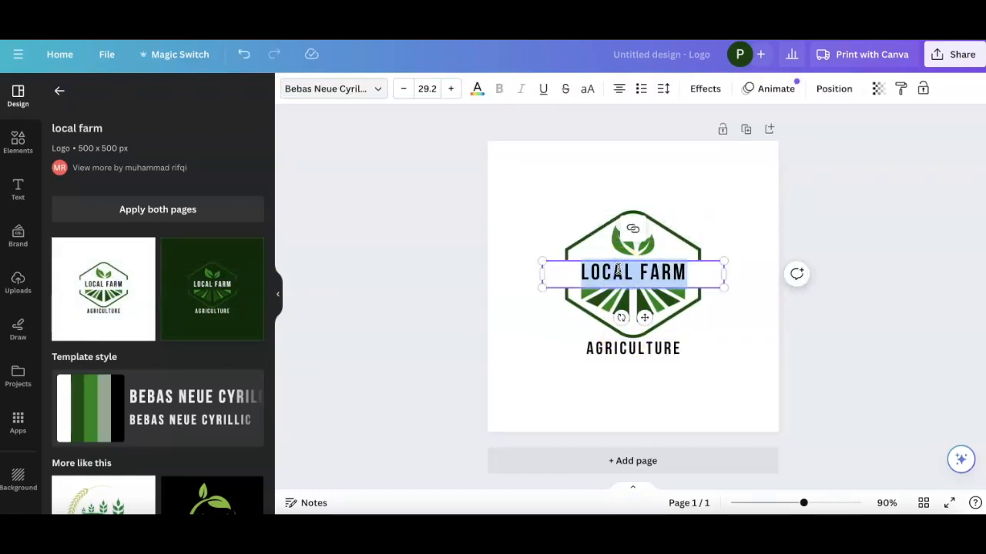
type("BIG FARMS")
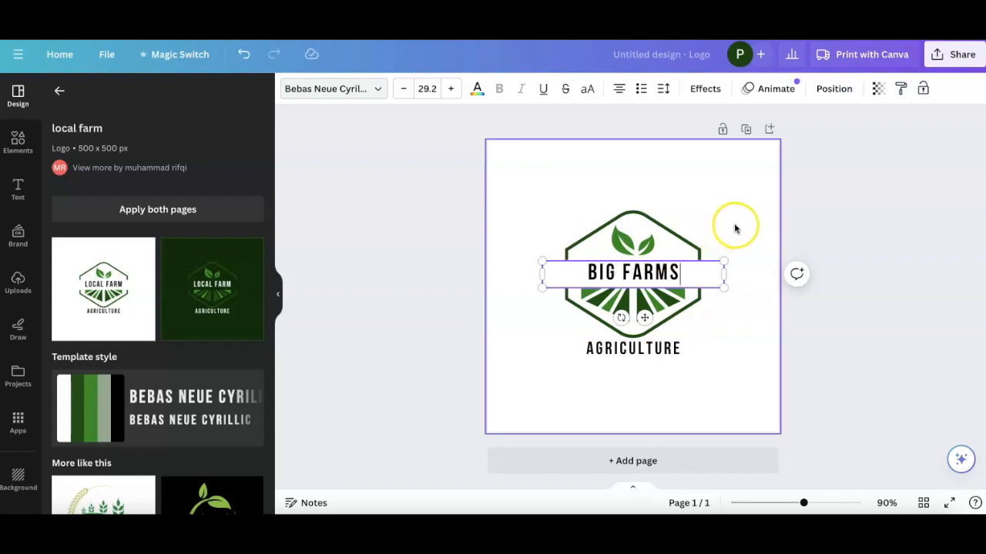
left_click(633, 348)
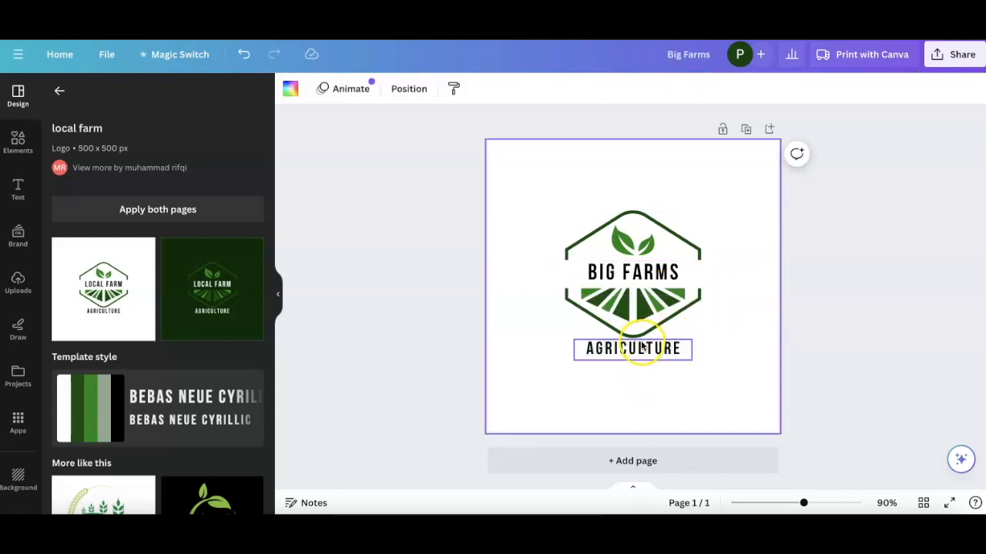
double_click(631, 348)
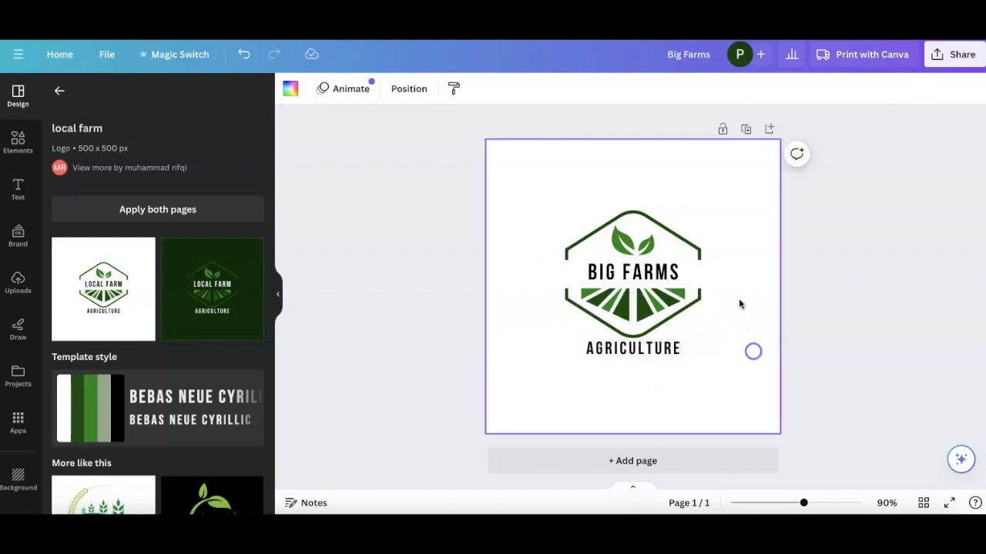
mouse_move(303, 197)
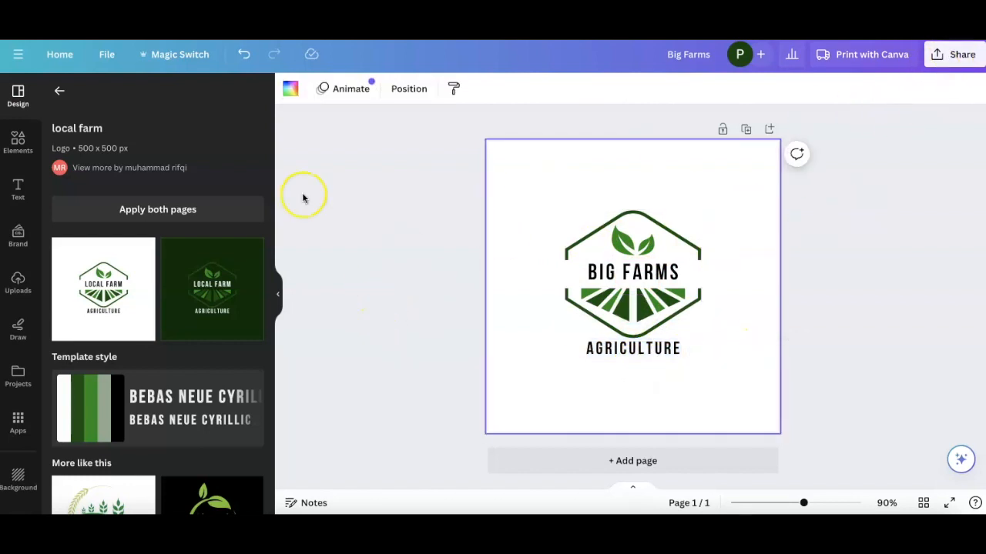
scroll("down", 3)
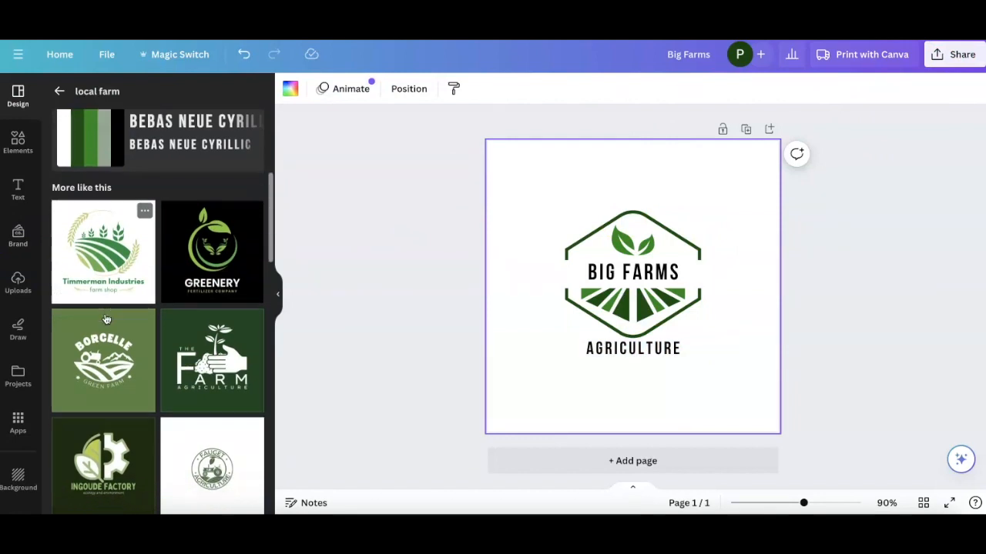
- Apply the Black and Red SM monogram template, recolour its red half lime, and edit the company name text
scroll("down", 3)
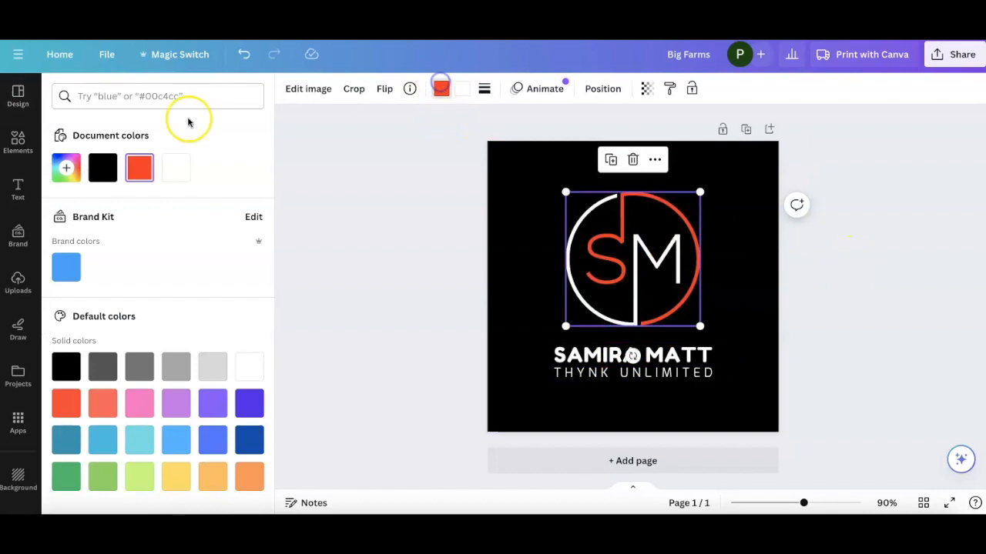
left_click(138, 476)
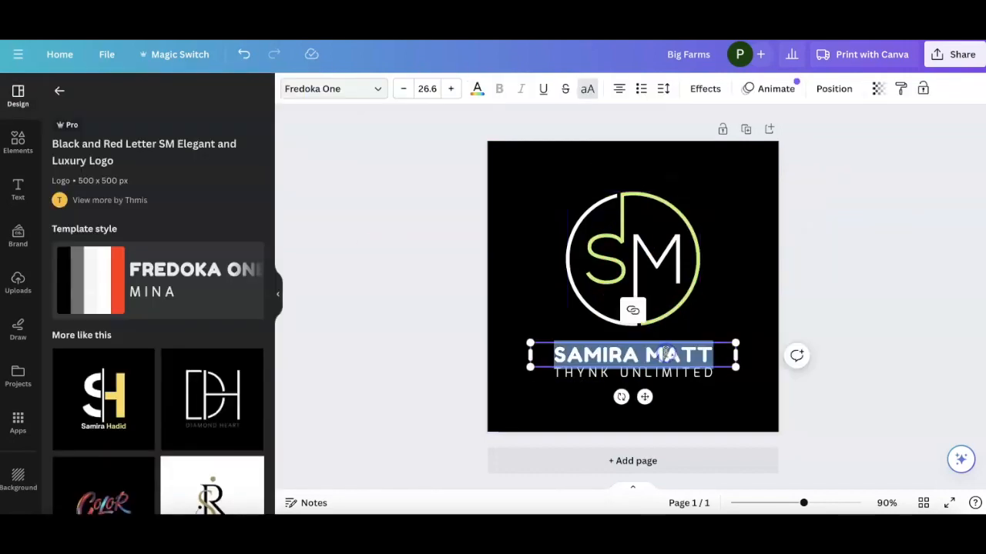
type("SMAR")
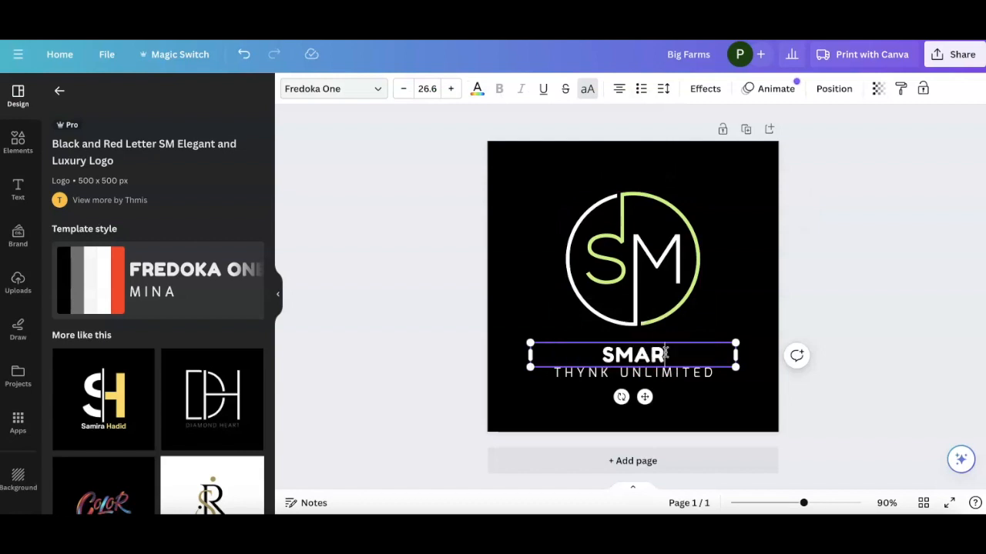
type("COMPANY NAME")
left_click(633, 371)
type("SUBHEADLINE")
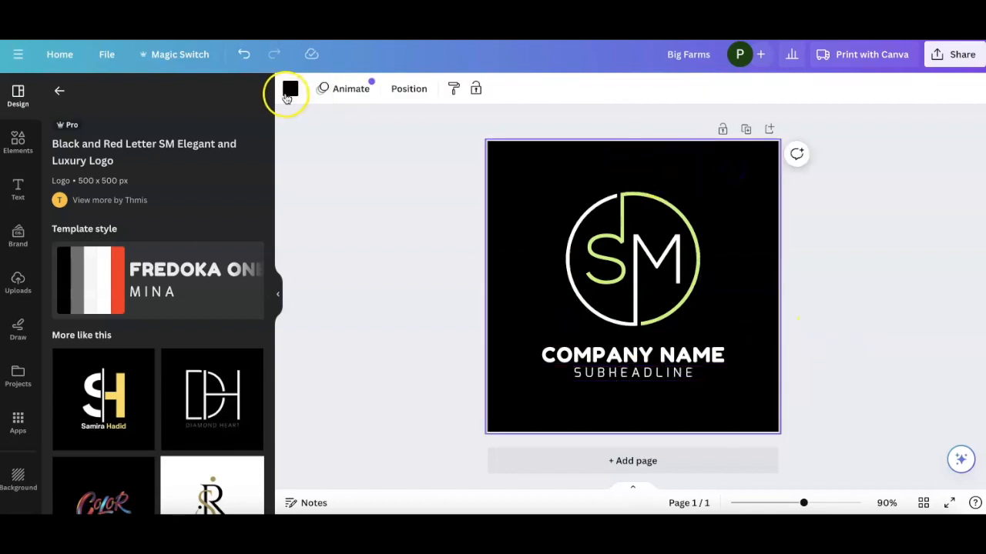
- Replace the SM logo's solid black background with the purple-to-blue gradient
left_click(289, 88)
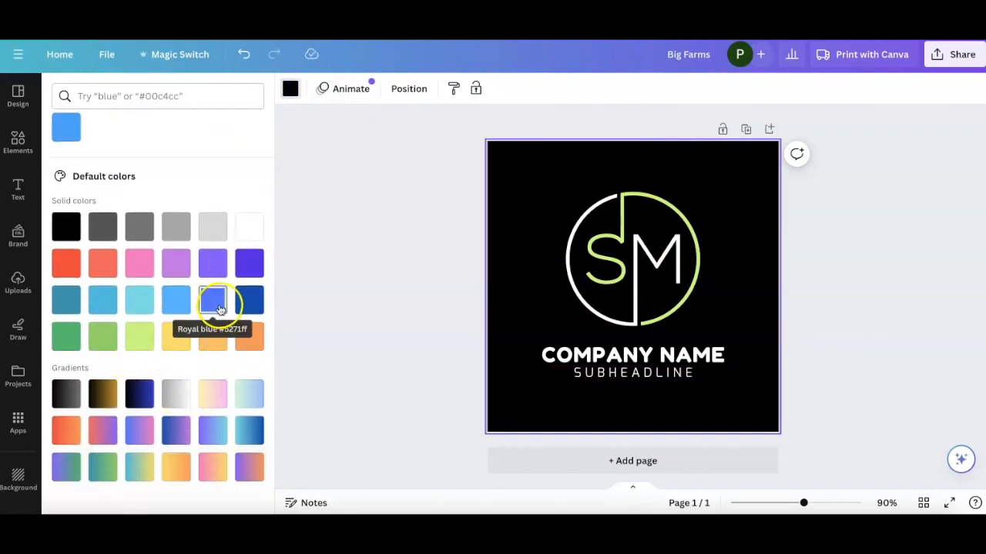
left_click(66, 394)
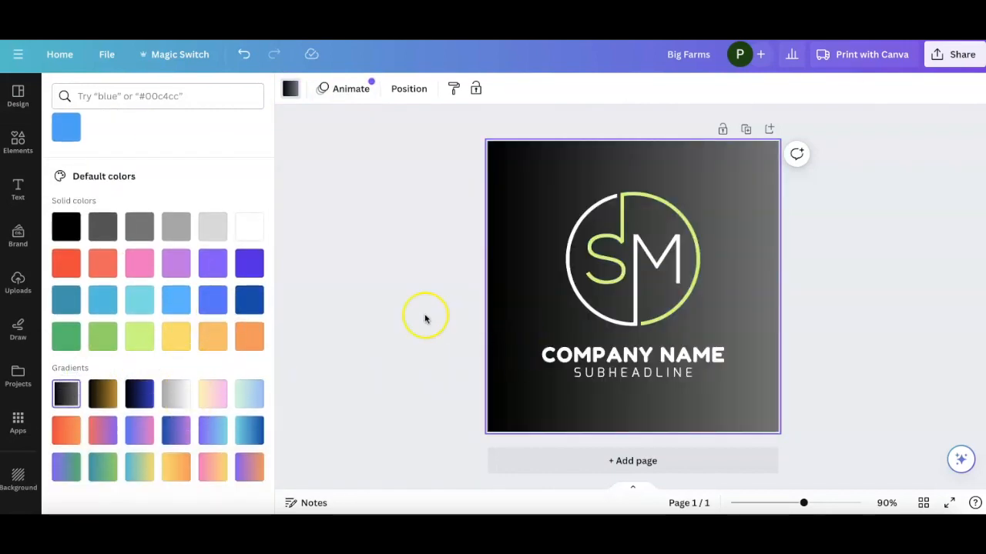
left_click(213, 429)
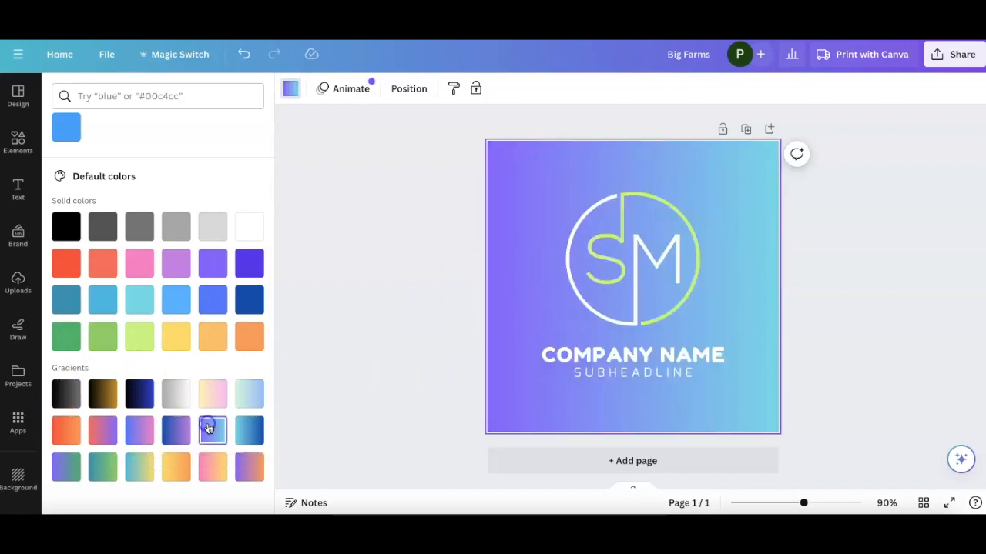
left_click(212, 431)
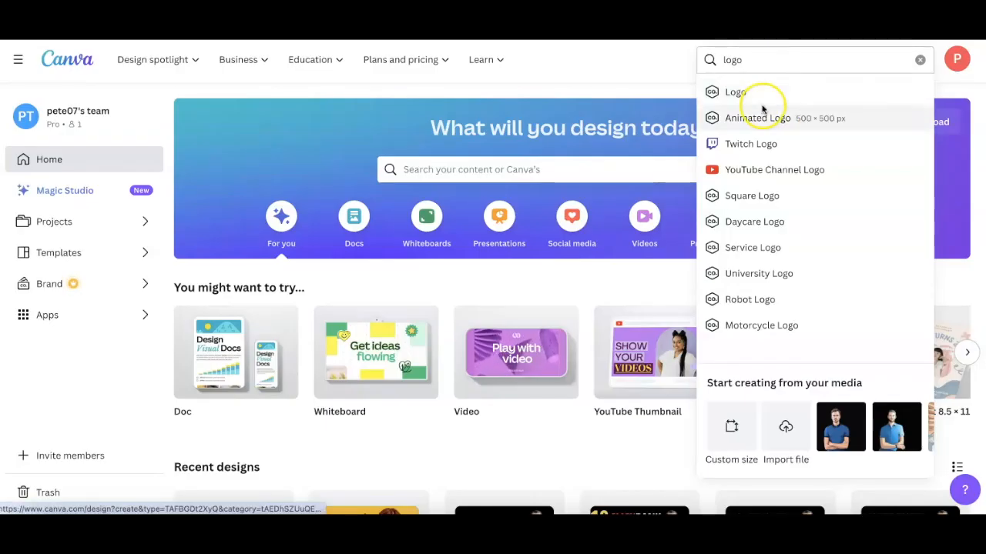
mouse_move(928, 60)
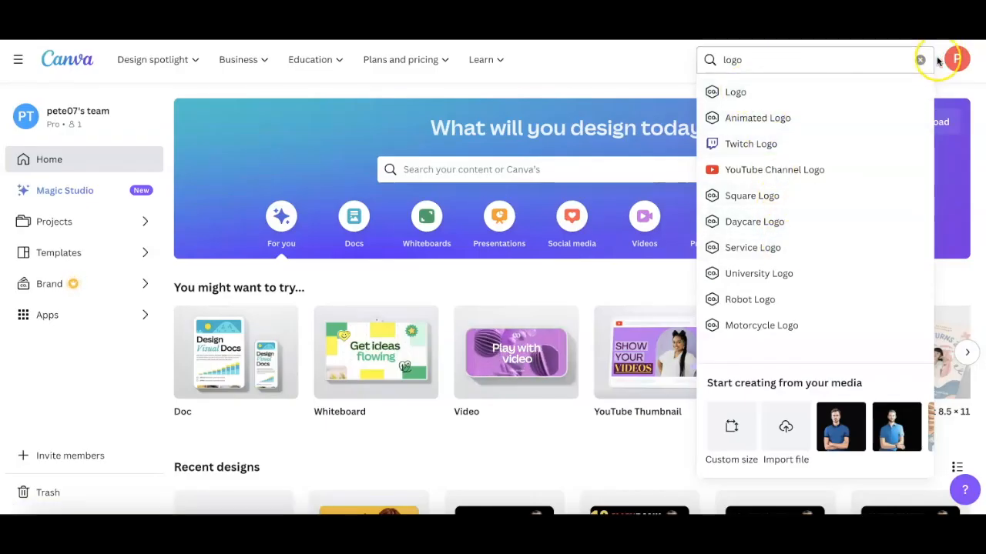
- Clear the logo search and create a new blank T-Shirt design
left_click(921, 60)
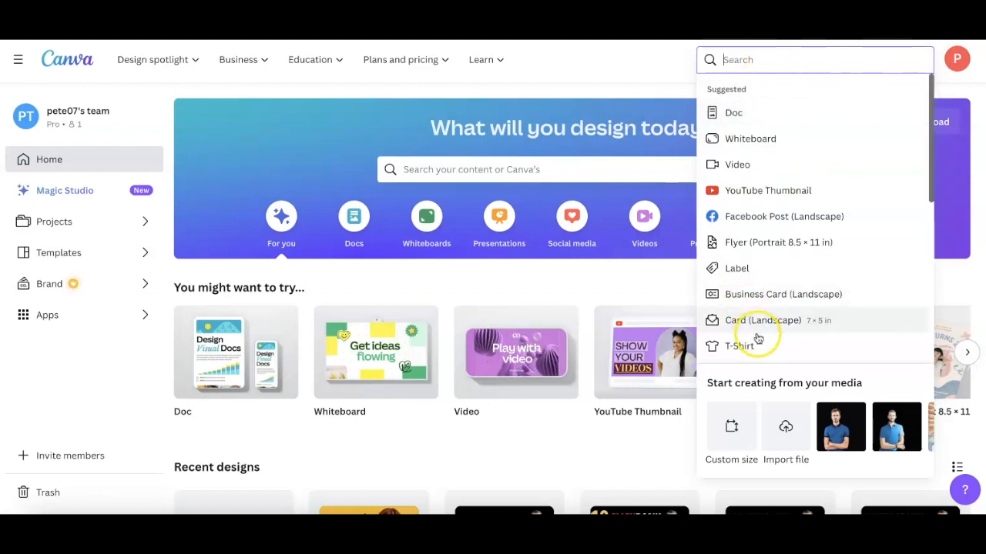
left_click(736, 346)
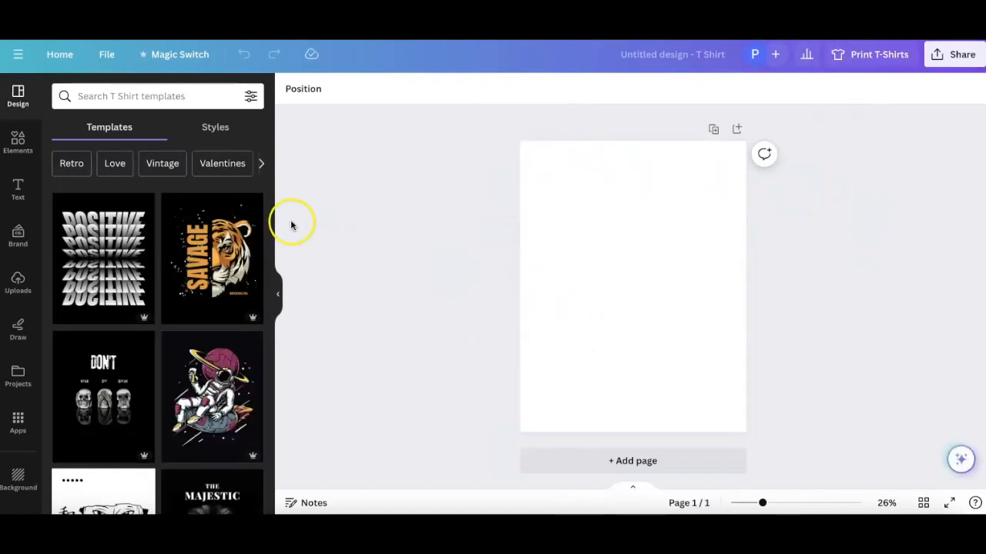
- Apply the tiger T-shirt template and rewrite its vertical headline text as FERLESS
scroll("down", 3)
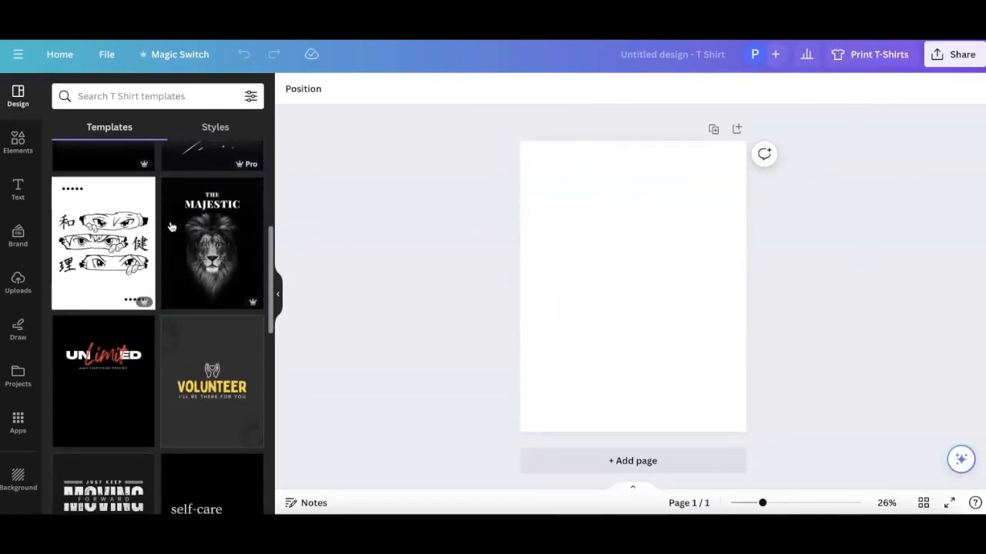
scroll("down", 3)
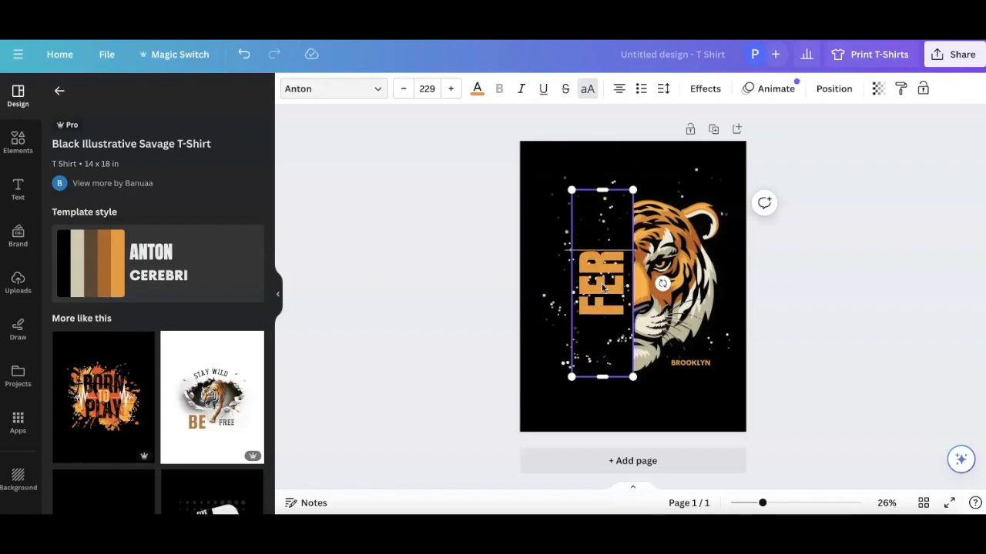
type("FERLESS")
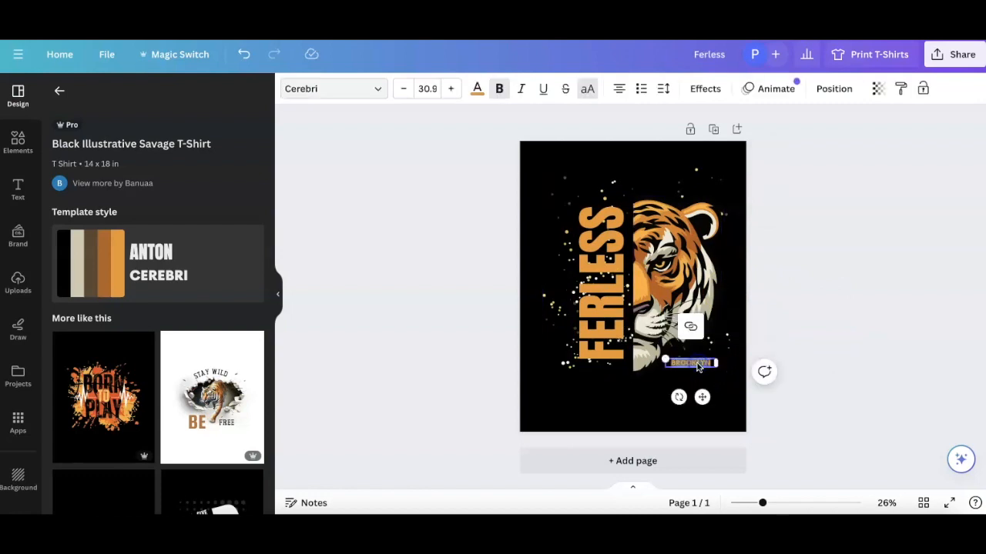
type("TIGER")
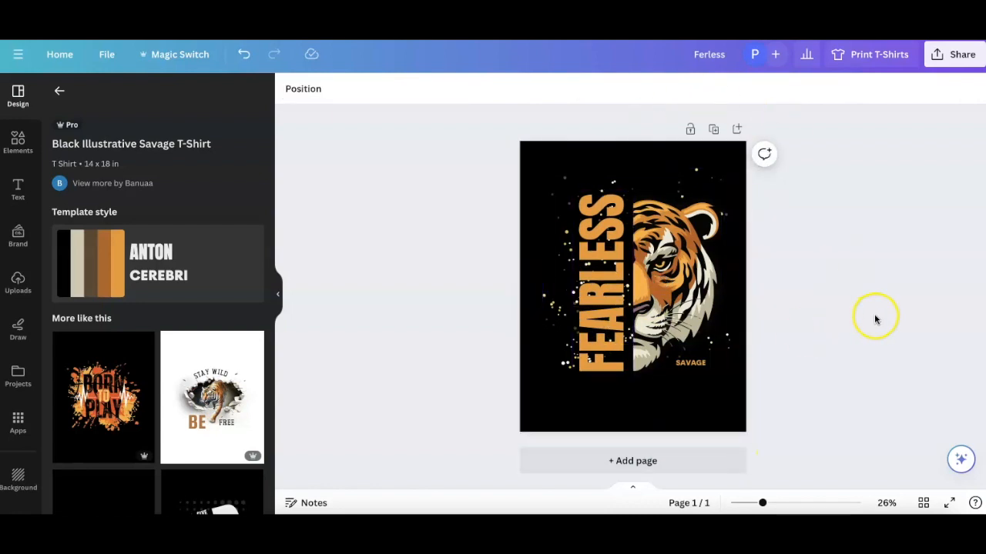
mouse_move(478, 361)
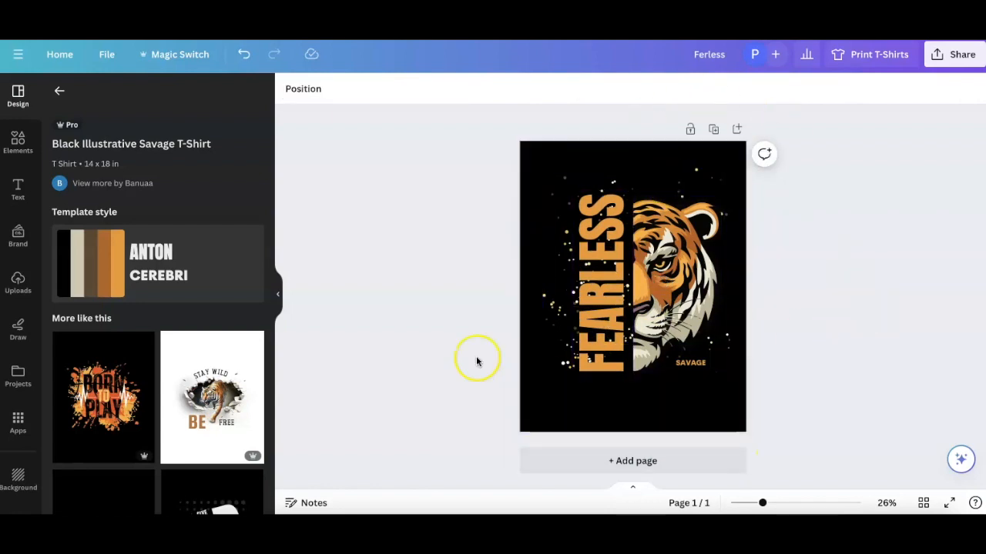
mouse_move(311, 157)
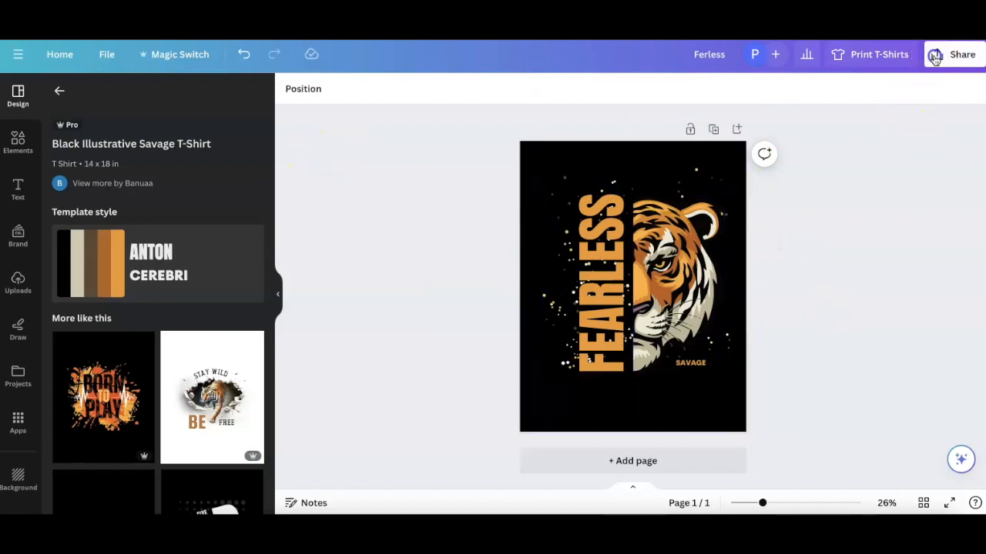
- Dismiss the Share panel and swap in the Breakthrough Be You tiger template
left_click(960, 54)
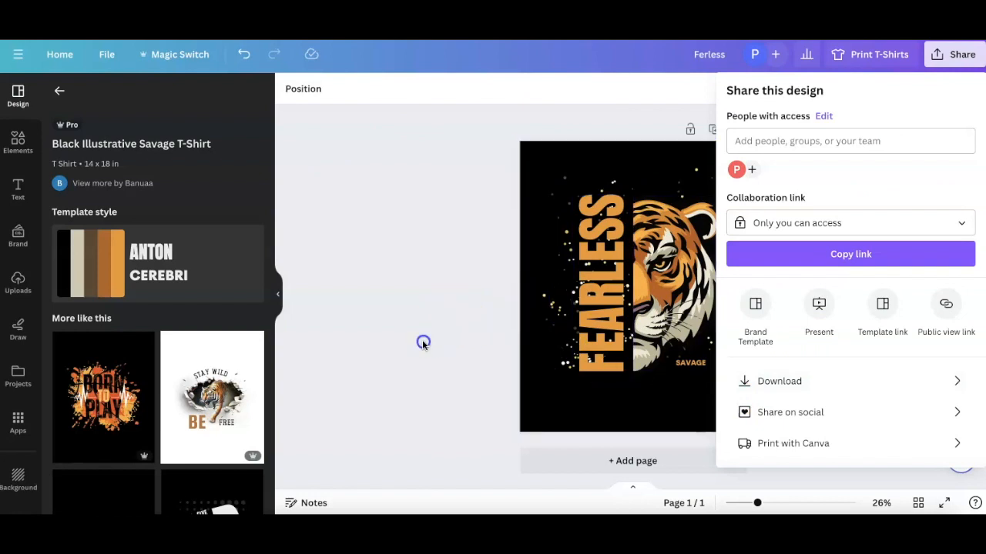
left_click(422, 342)
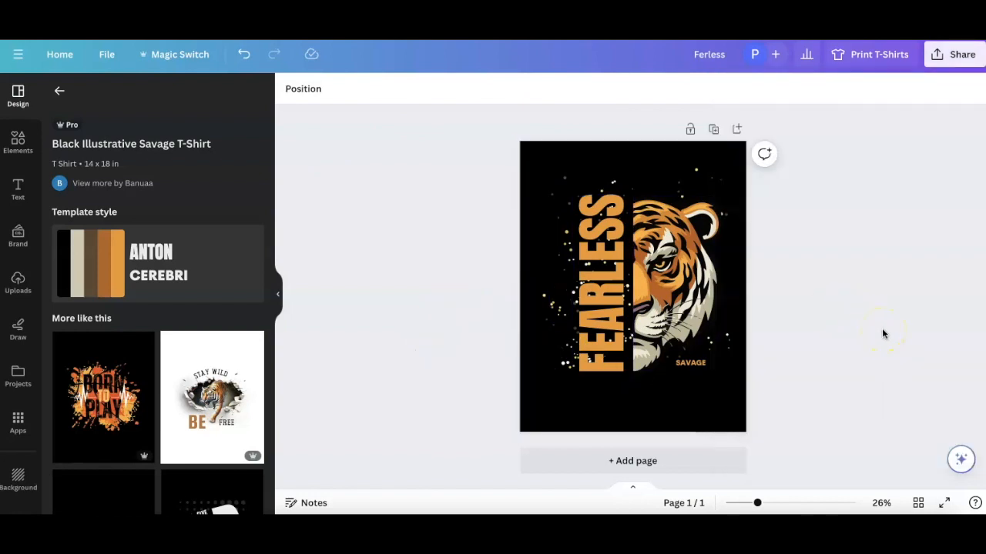
left_click(212, 397)
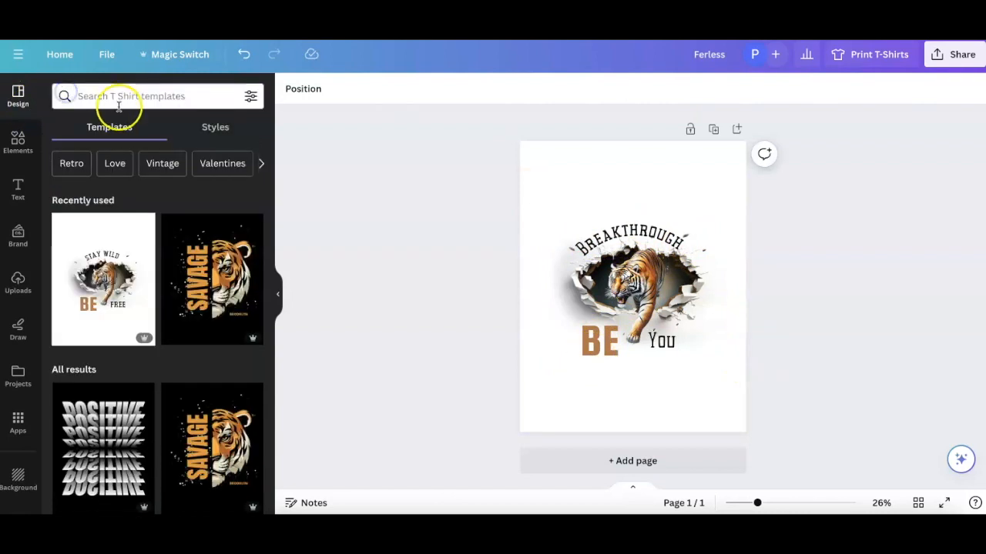
- Search T-shirt templates for dog and apply the grey pug 'I'm Not in the Mood' template
type("dogd")
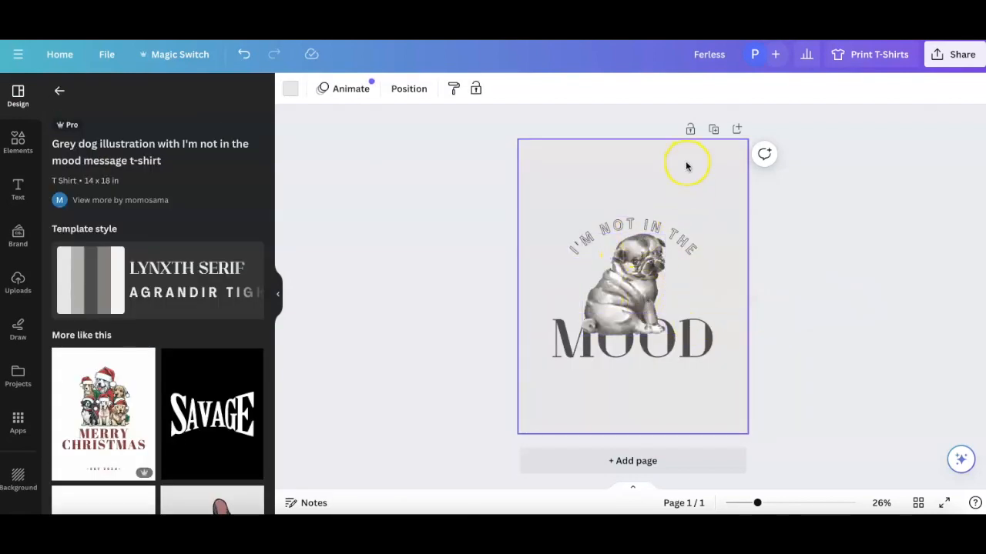
left_click(289, 87)
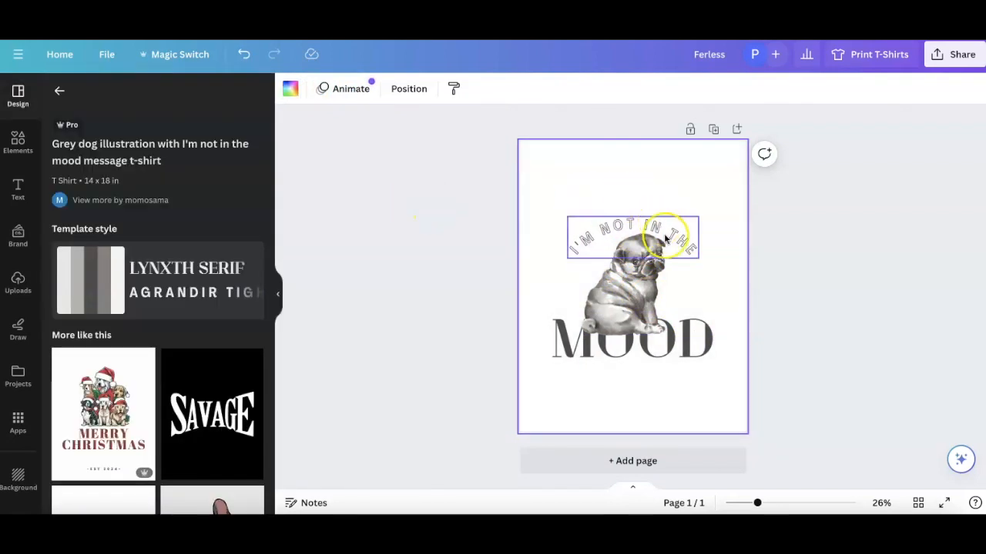
left_click(833, 340)
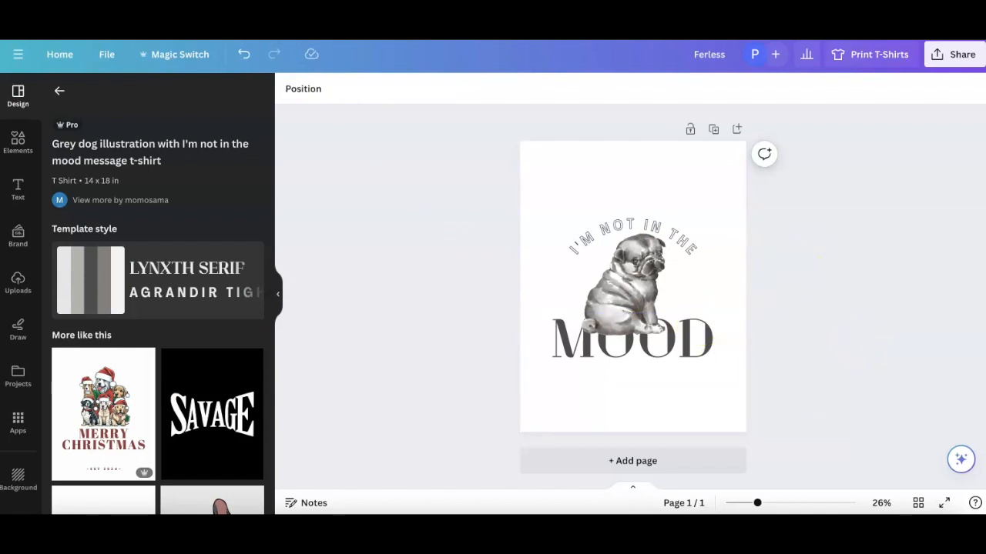
mouse_move(869, 284)
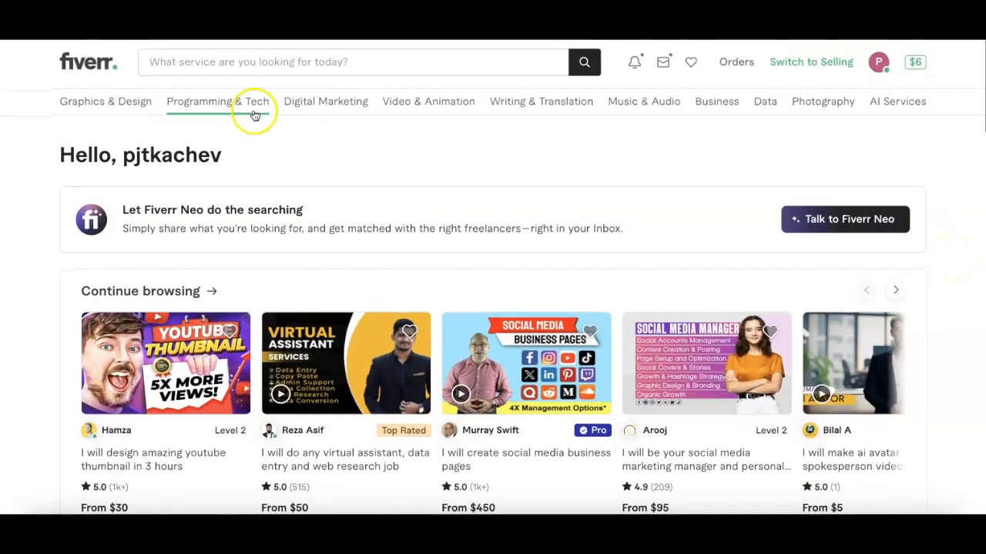
mouse_move(418, 293)
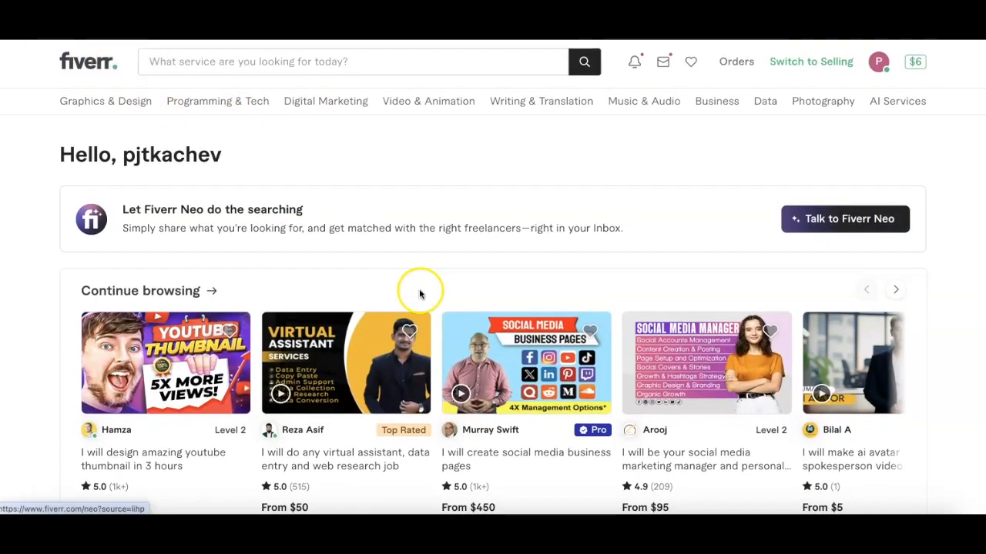
- Scroll through Fiverr's recommended and saved gig sections on the home page
scroll("down", 3)
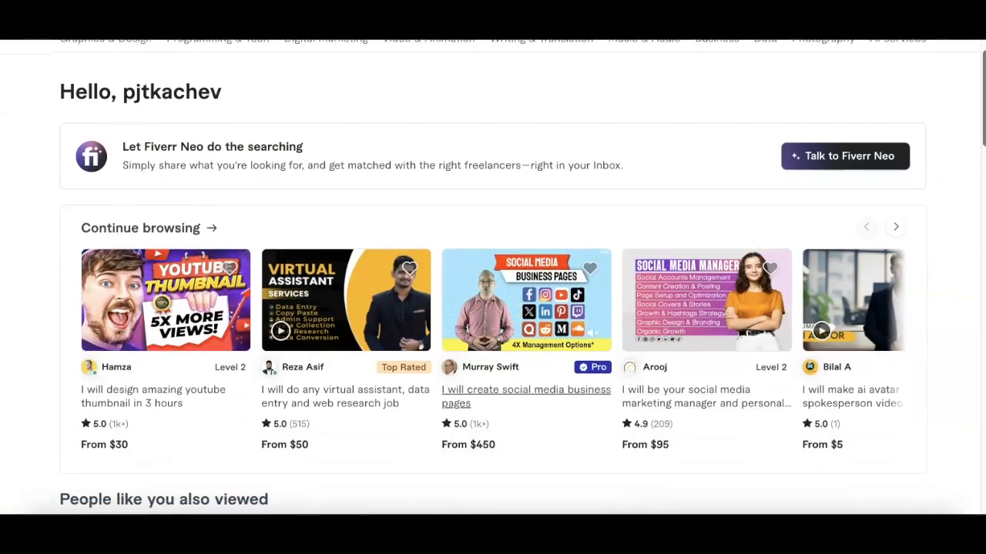
scroll("down", 3)
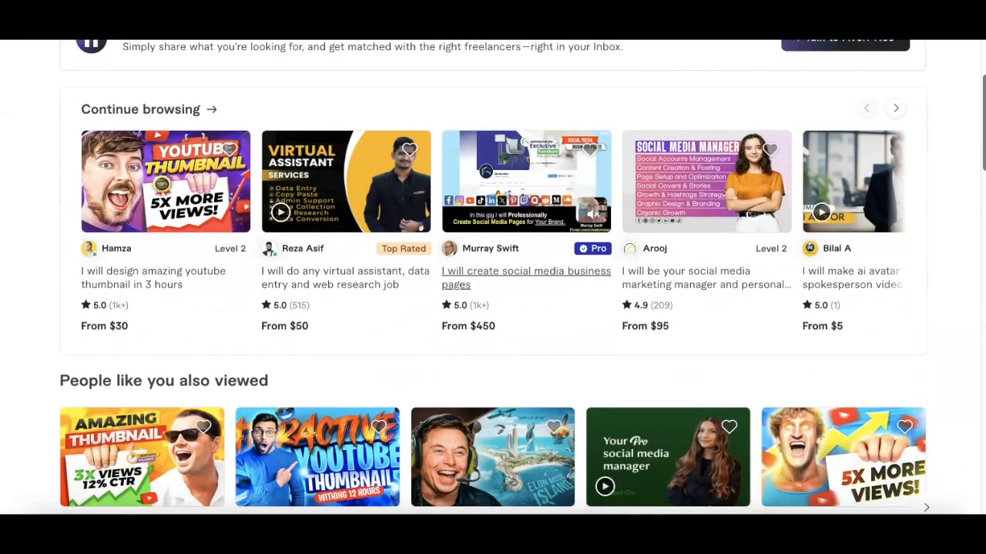
mouse_move(160, 285)
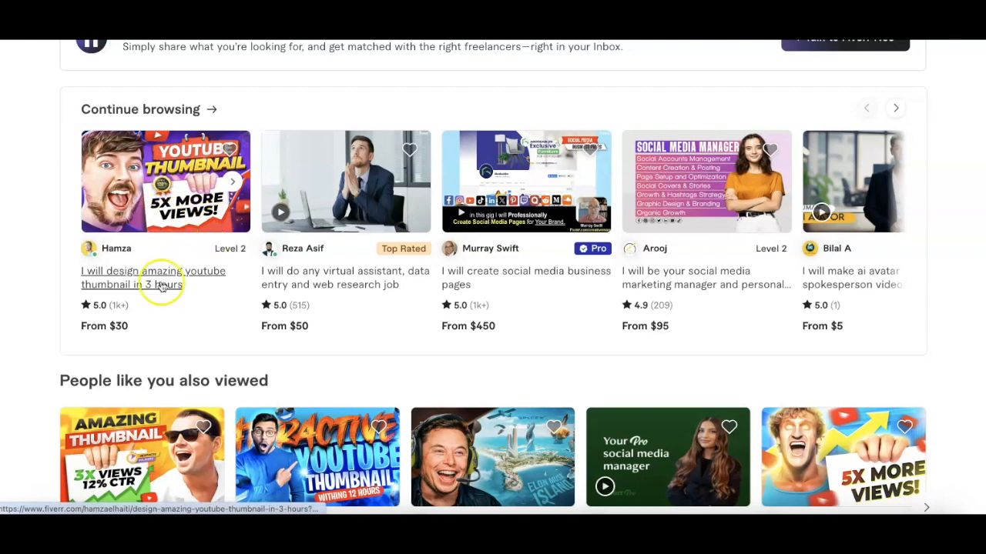
mouse_move(348, 342)
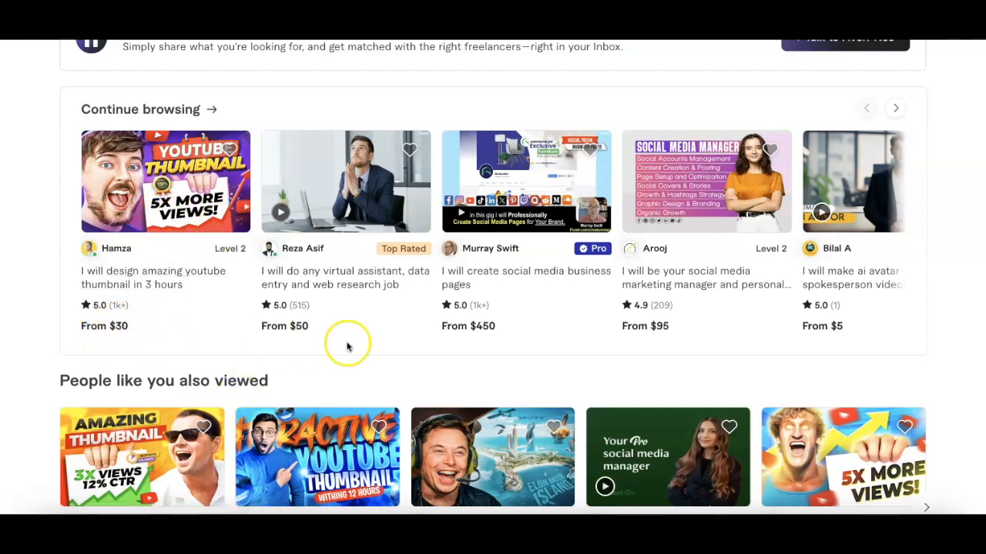
mouse_move(829, 338)
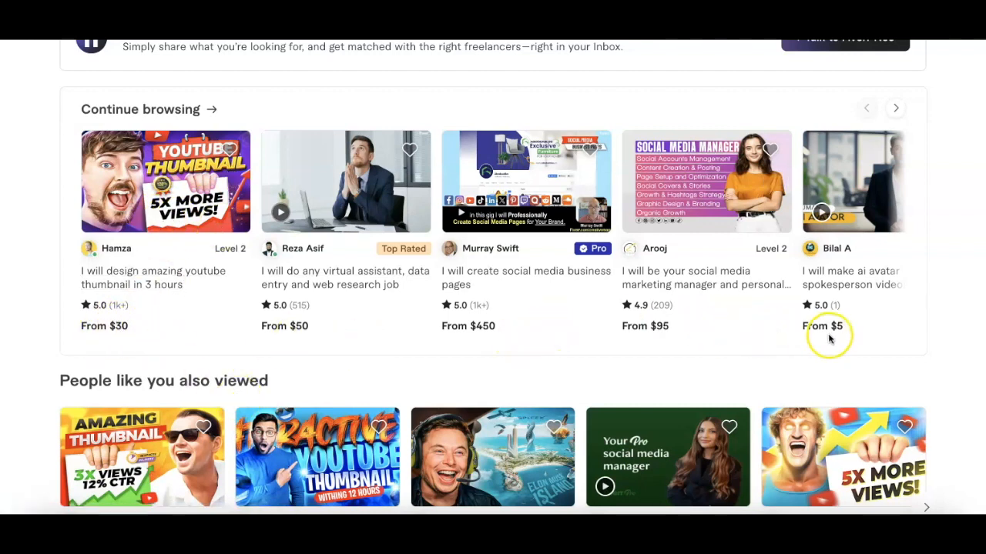
scroll("down", 3)
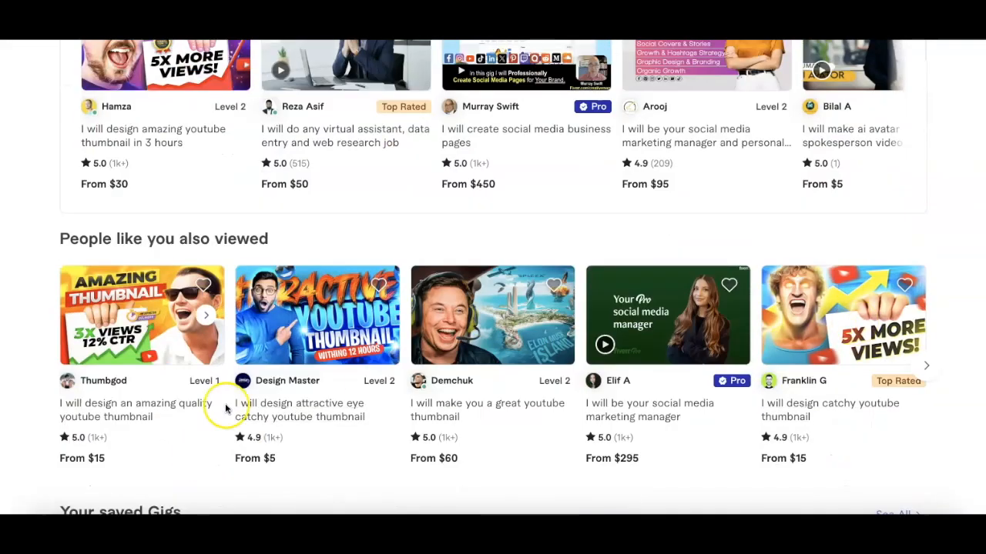
mouse_move(290, 448)
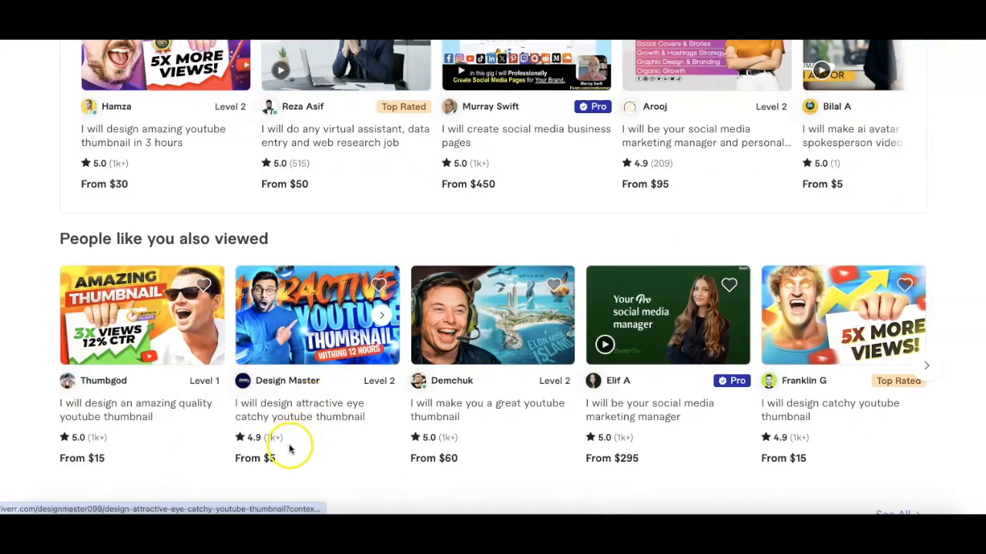
scroll("down", 3)
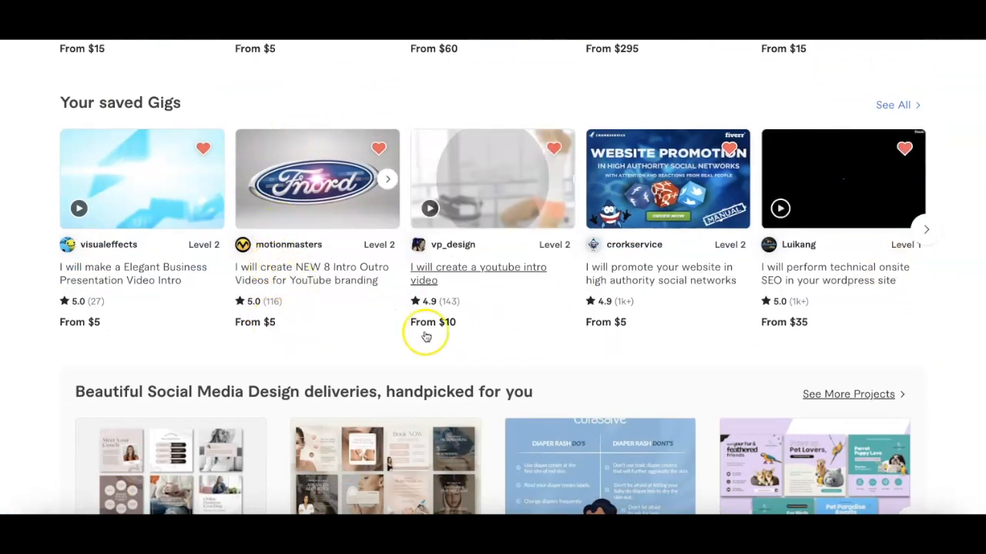
scroll("down", 3)
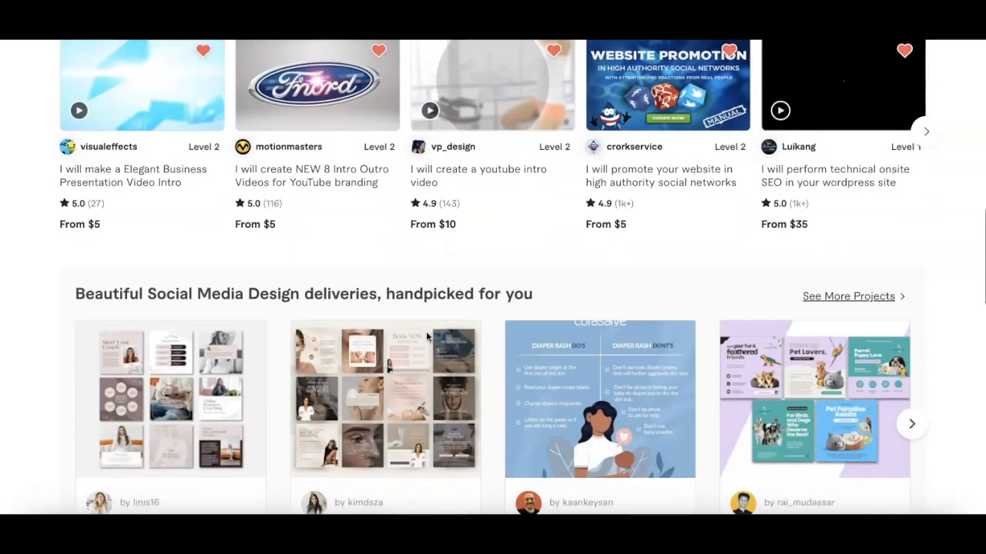
scroll("down", 3)
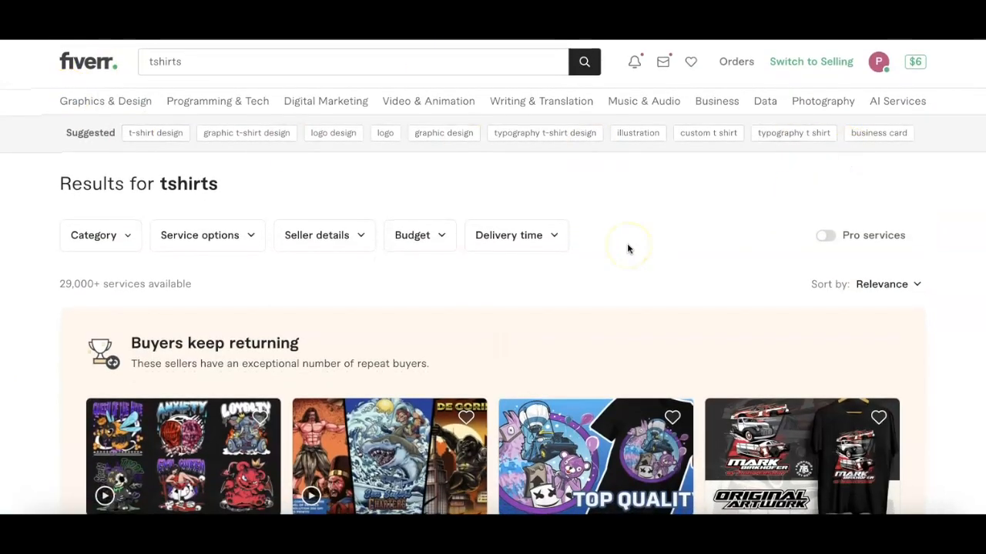
mouse_move(388, 133)
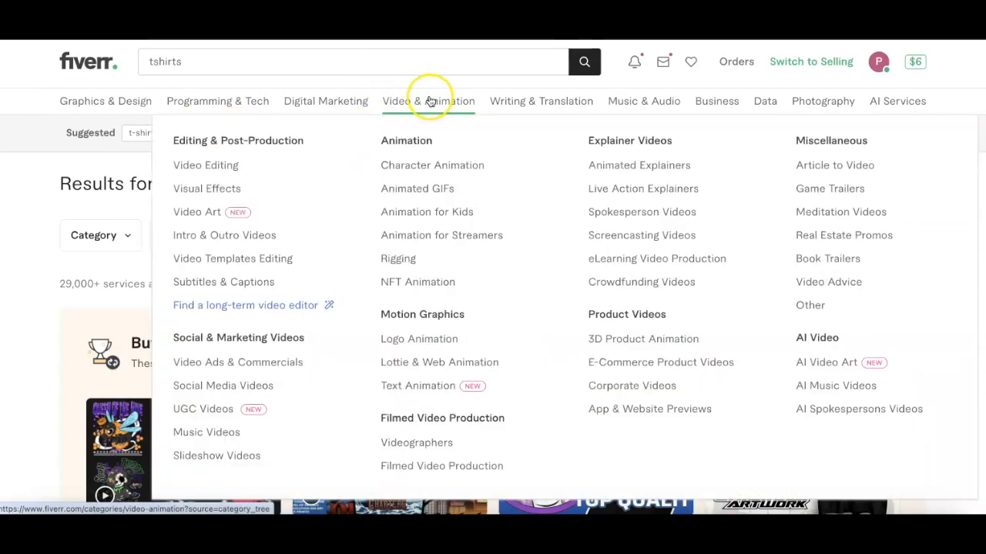
mouse_move(227, 167)
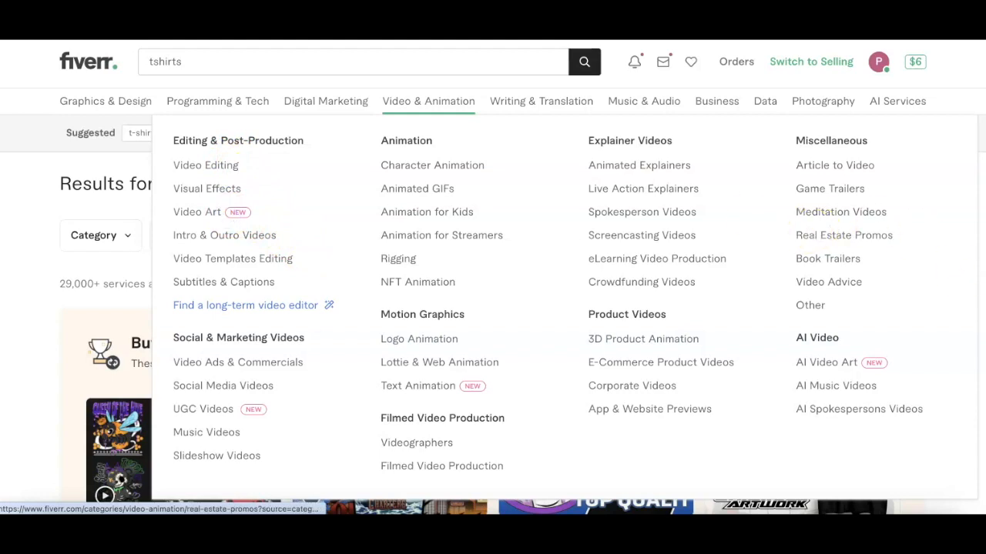
- Open Fiverr's Video Art category and scroll through its animated artwork gigs
left_click(196, 212)
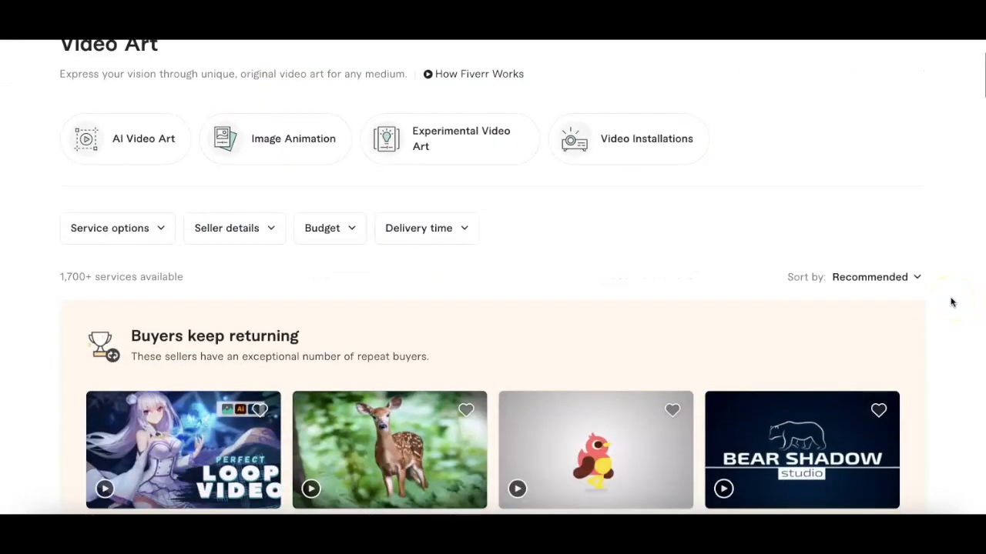
scroll("down", 3)
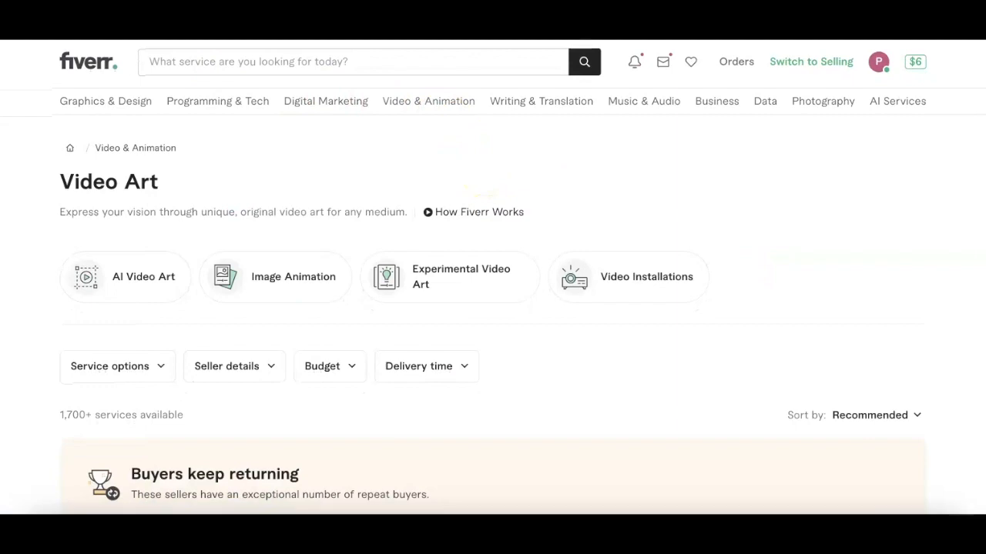
scroll("down", 3)
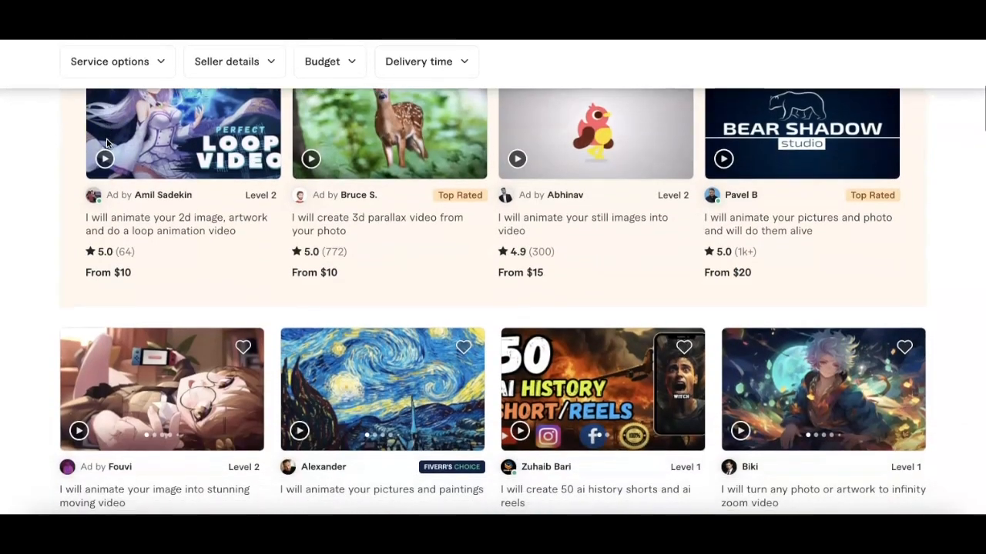